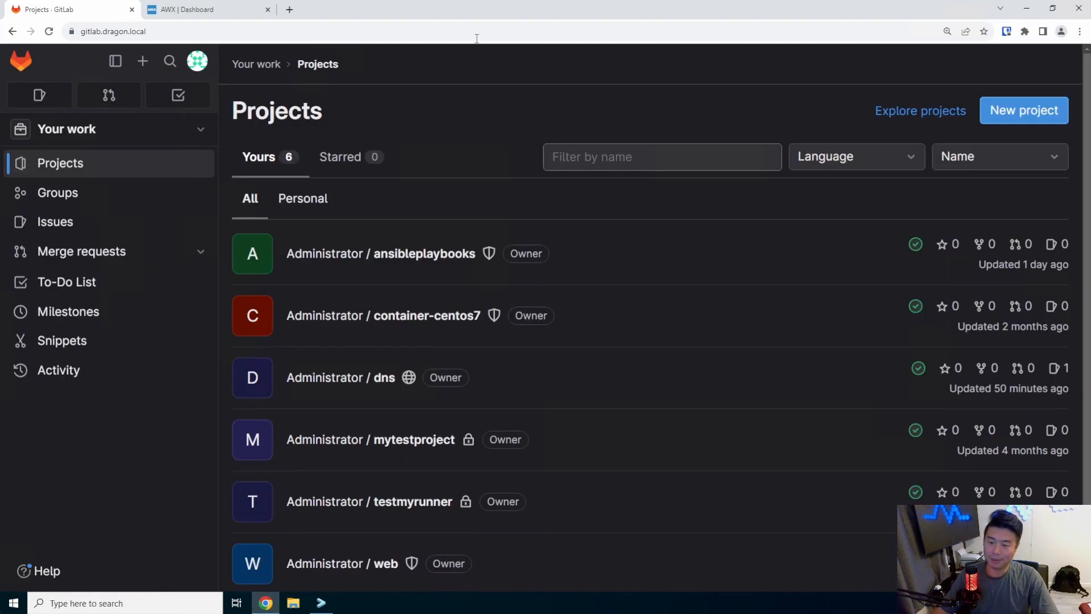
Open the ansibleplaybooks project and launch it in the Web IDE
click(381, 253)
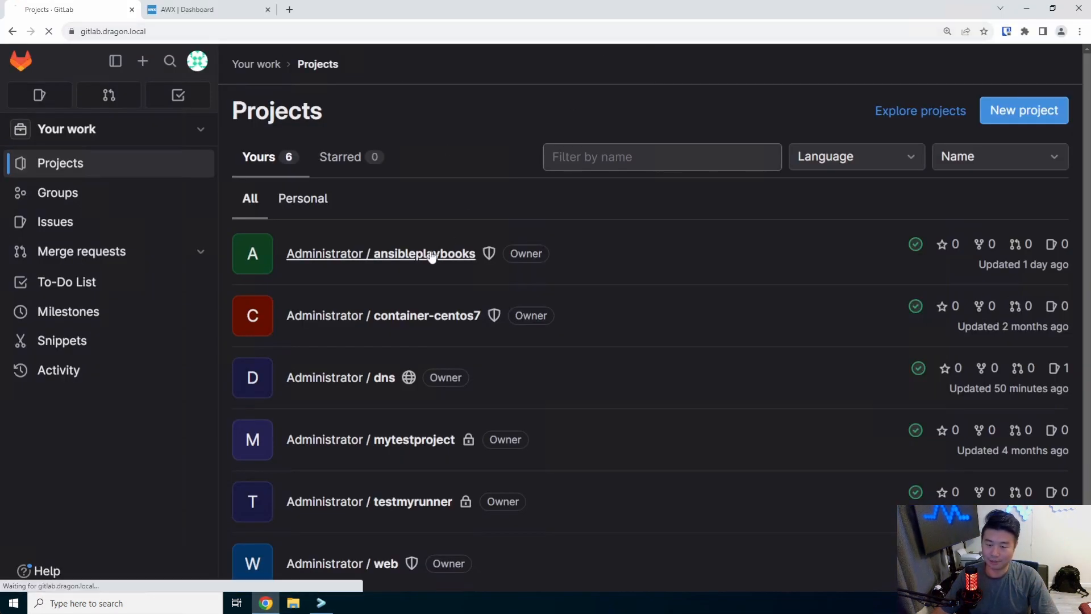
click(380, 252)
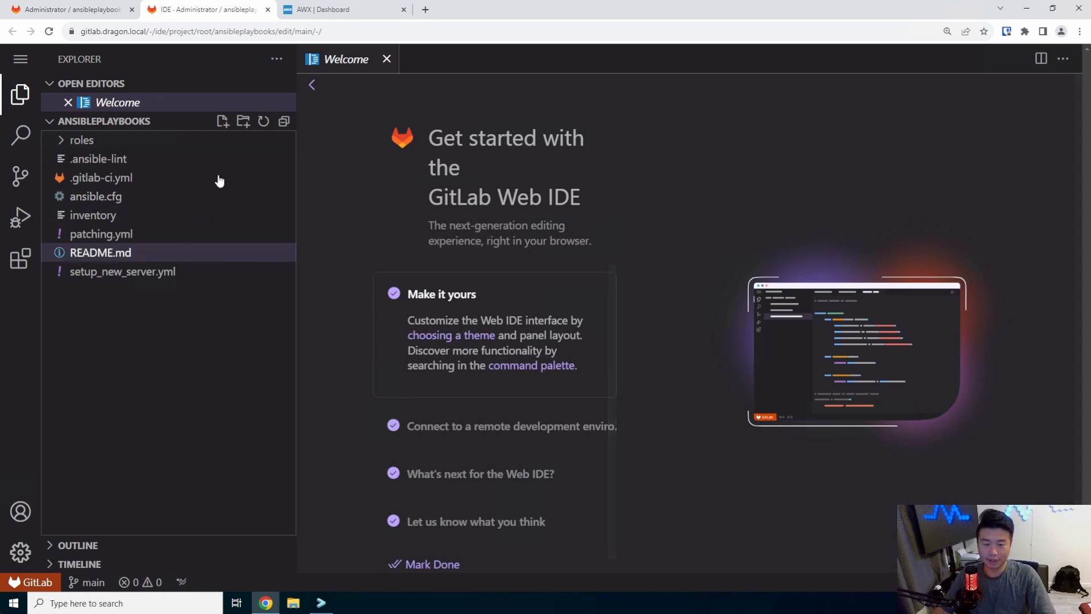
Create a new file named install_docker.yml in the project root
click(223, 121)
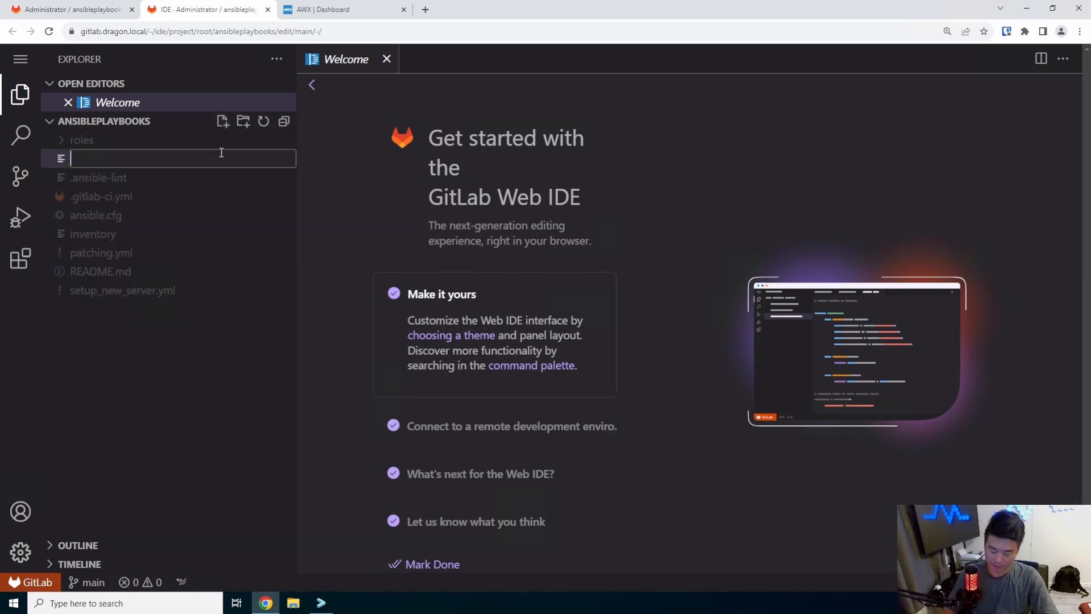
text(install_)
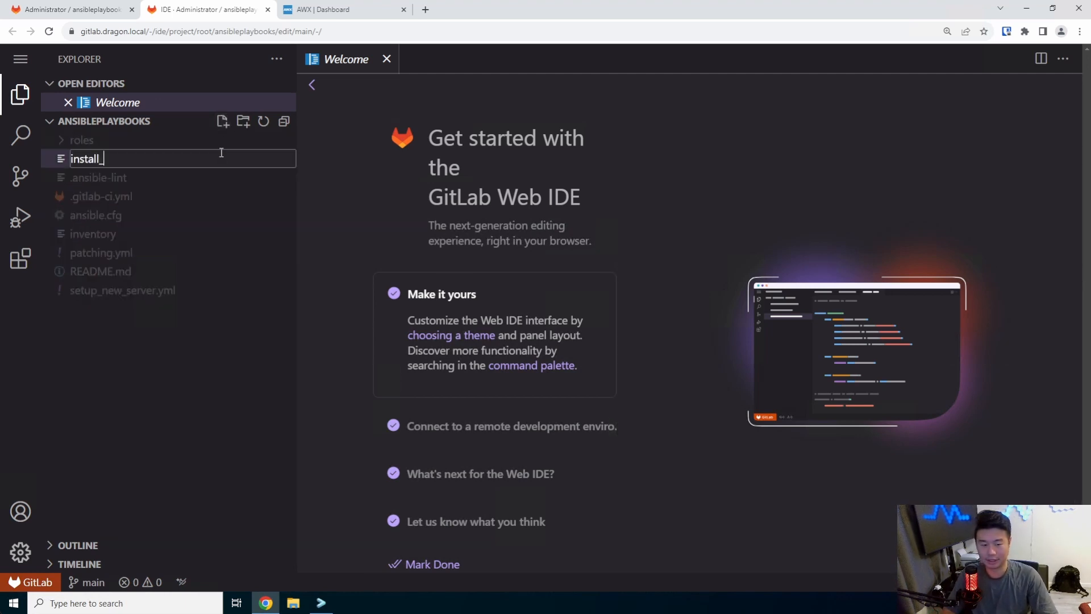
text(docker.yml)
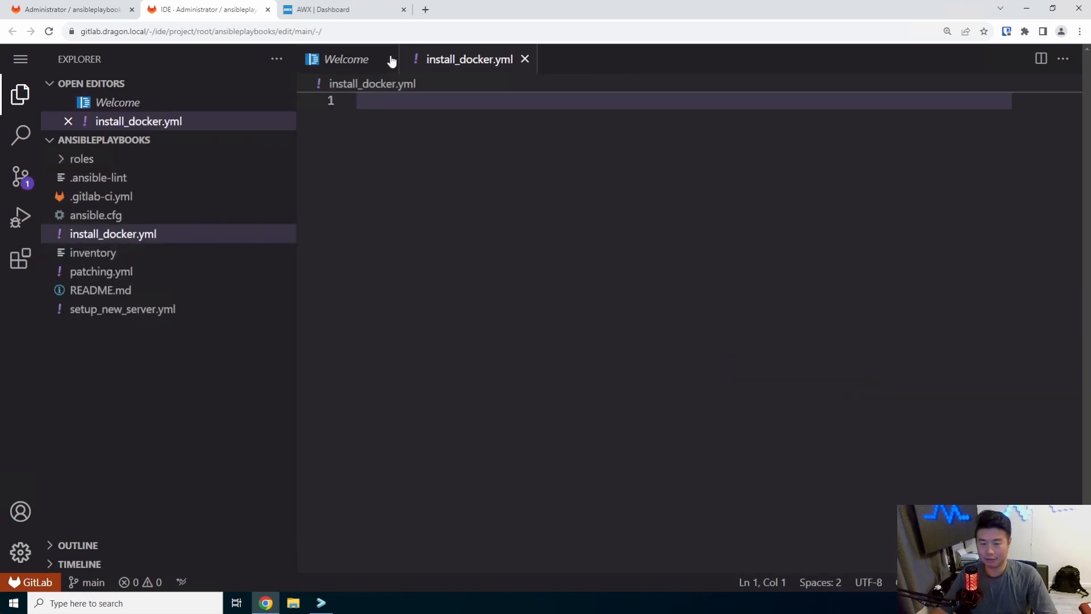
Write the 'Install Docker and Docker Compose' play with hosts '{{ hostname | default("localhost") }}' and tasks:
click(391, 59)
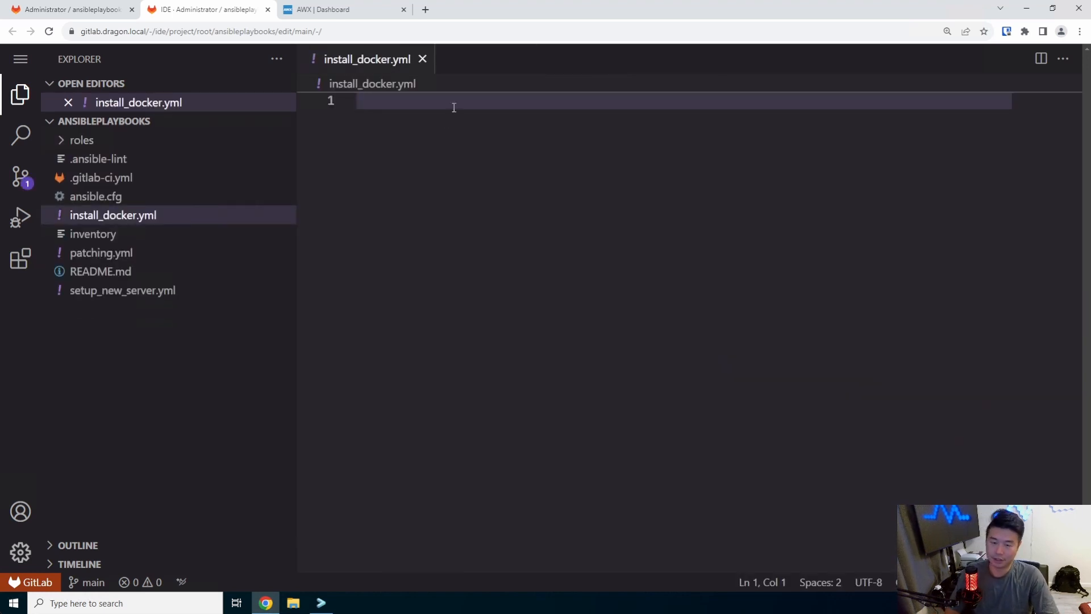
text(---)
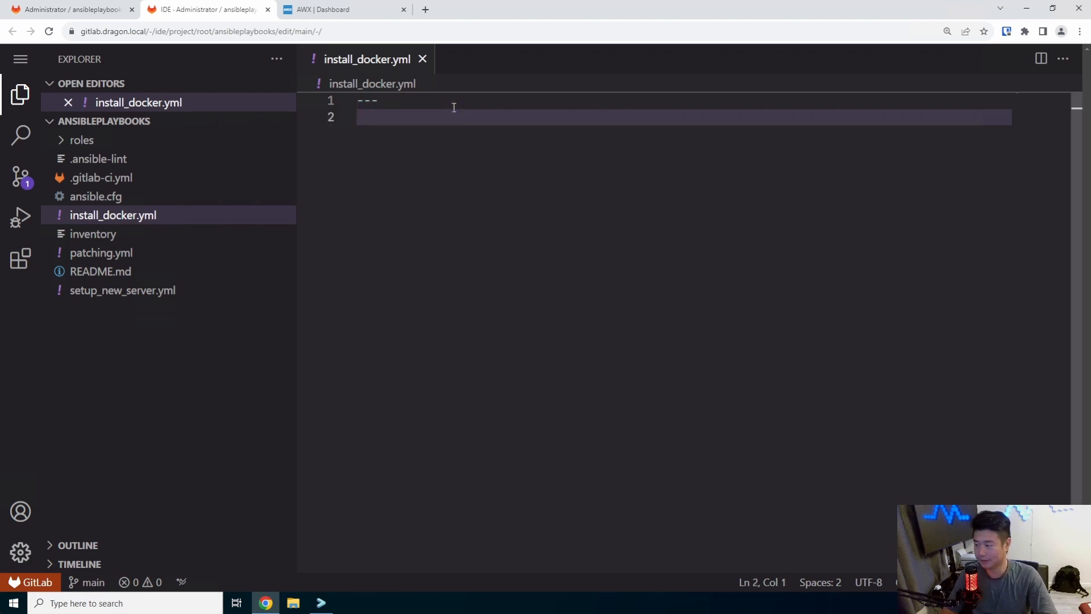
text(- name:)
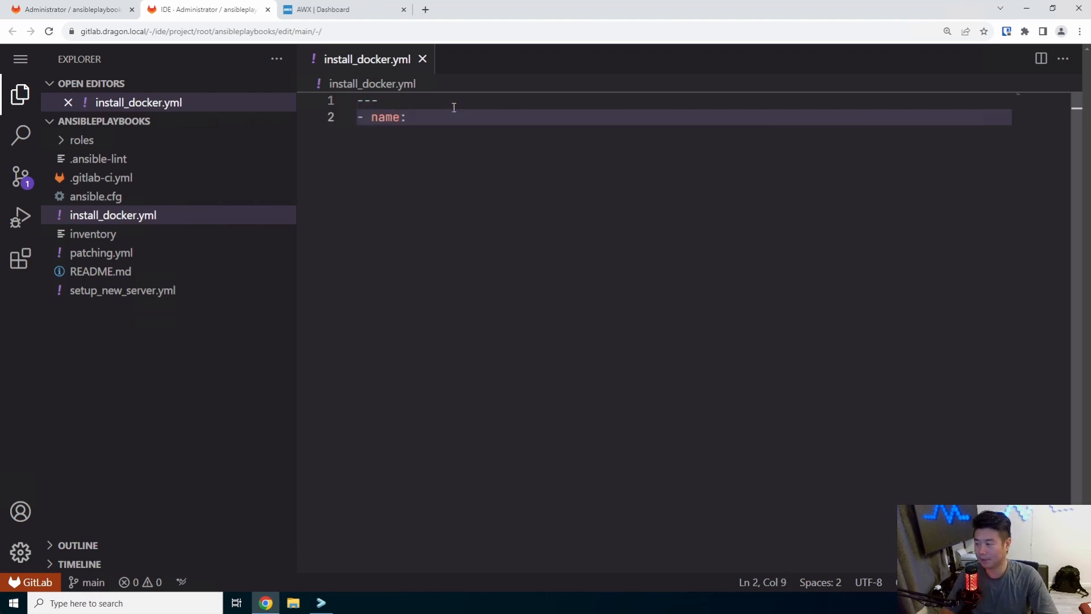
text(Install Docker and Docker Compose)
text(ho)
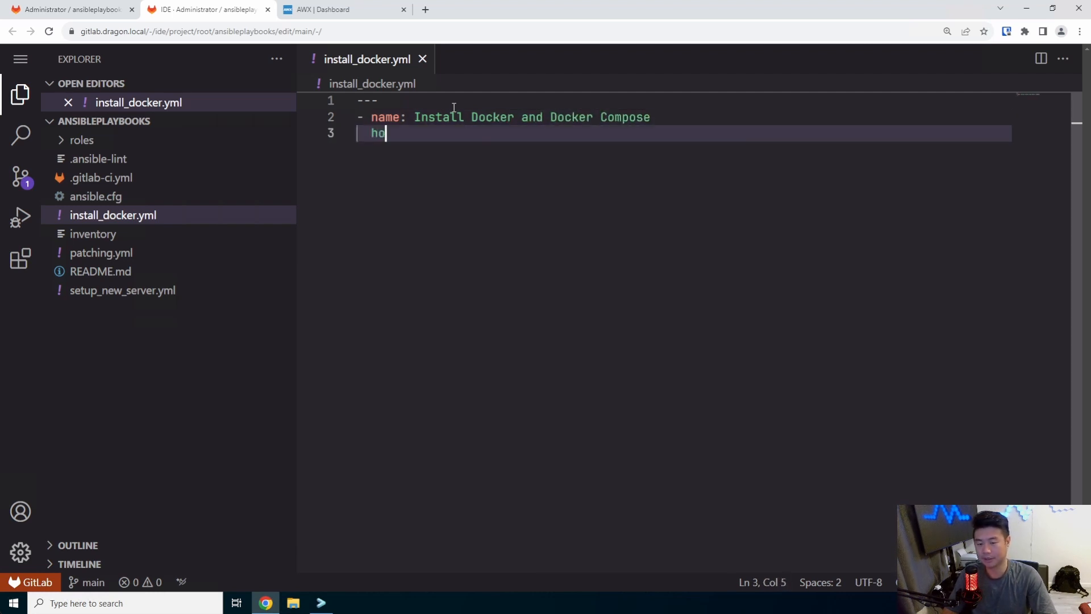
text(sts: ')
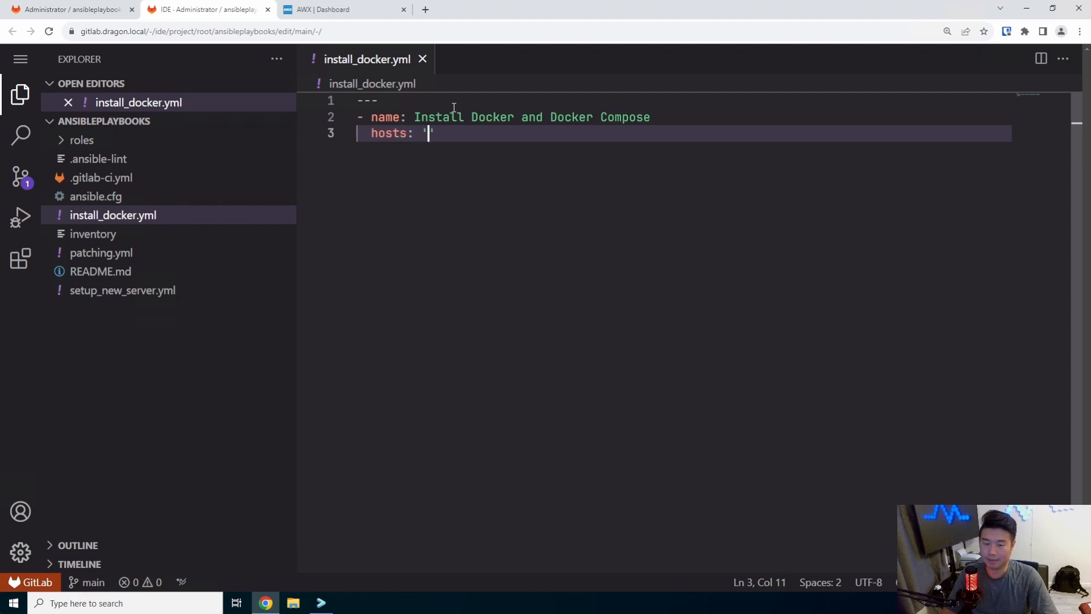
text({{ hostname }})
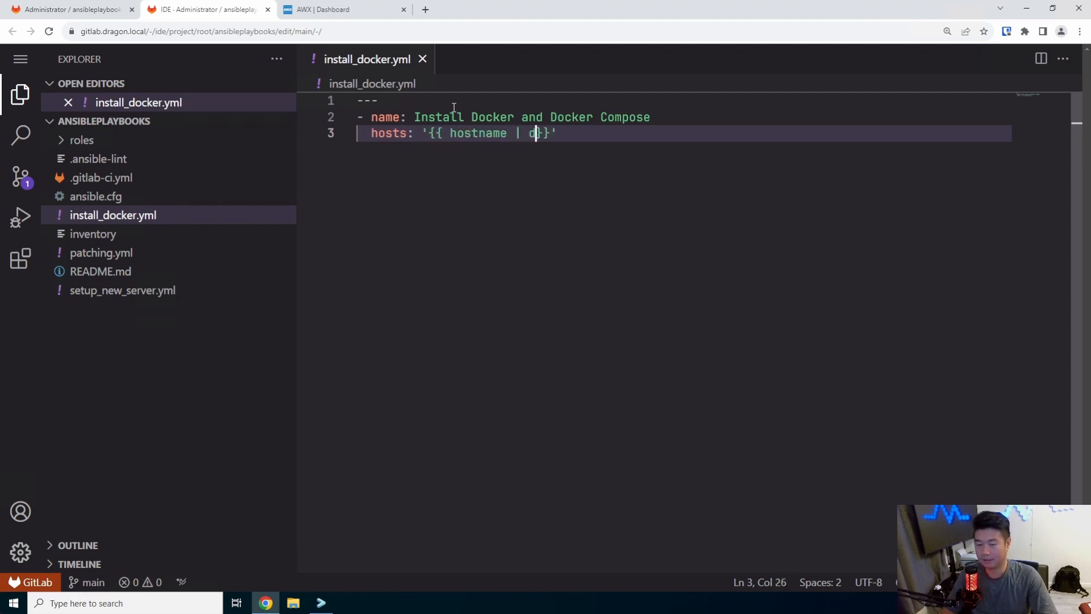
text(efault)
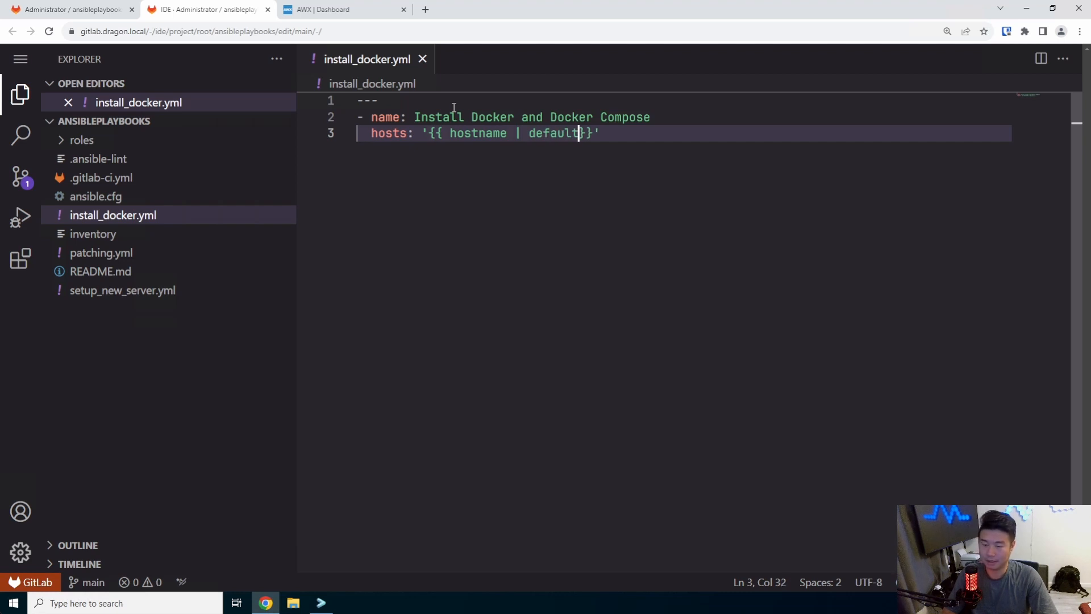
text(("local"))
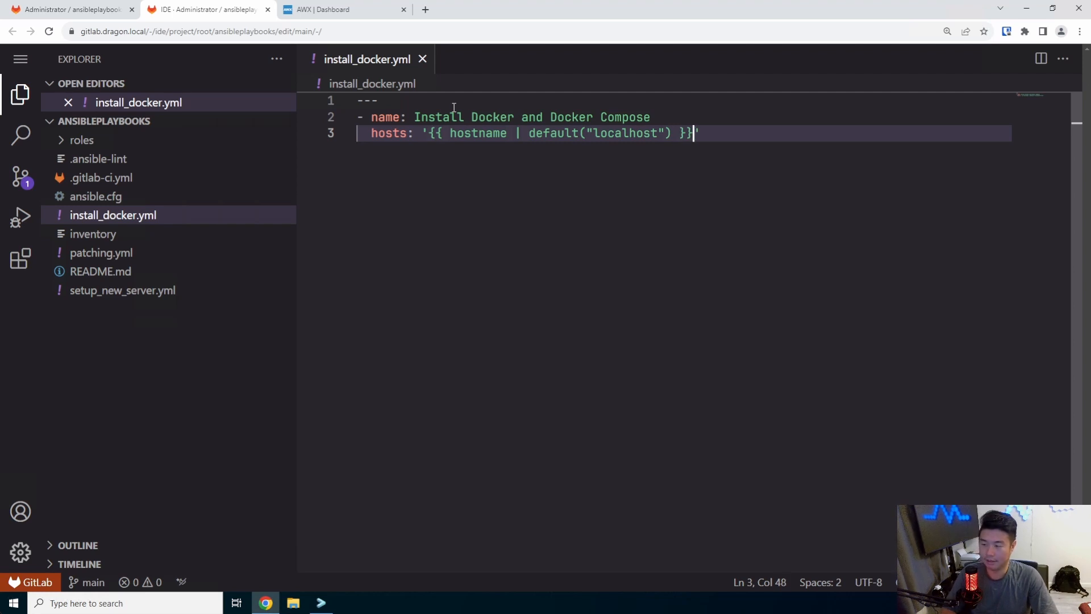
text(tas)
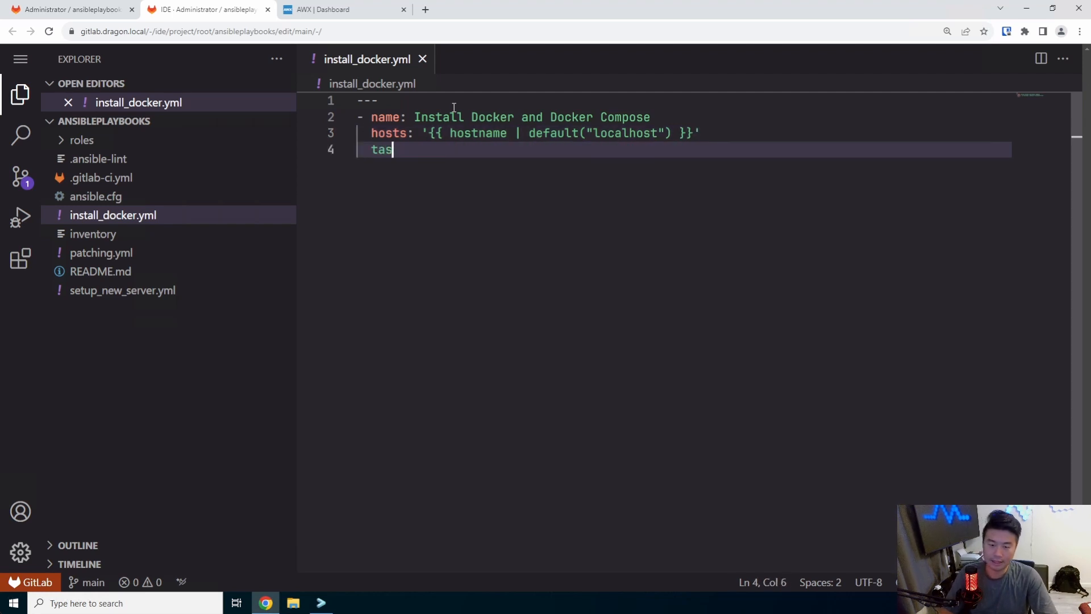
text(ks:)
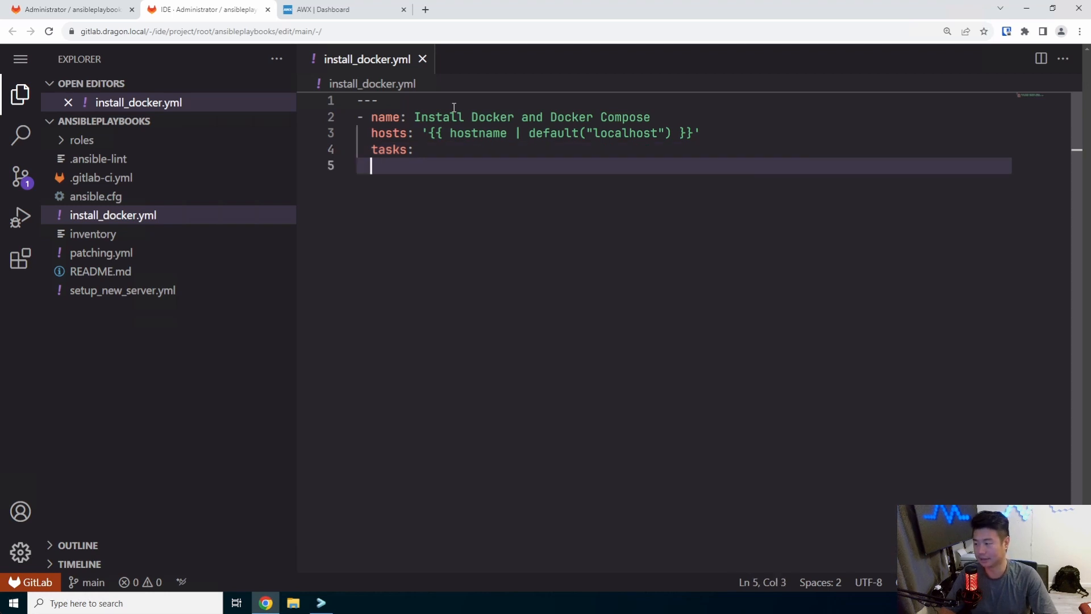
Start the 'Add Docker Repository' task using an ansible command module
text(- name: A)
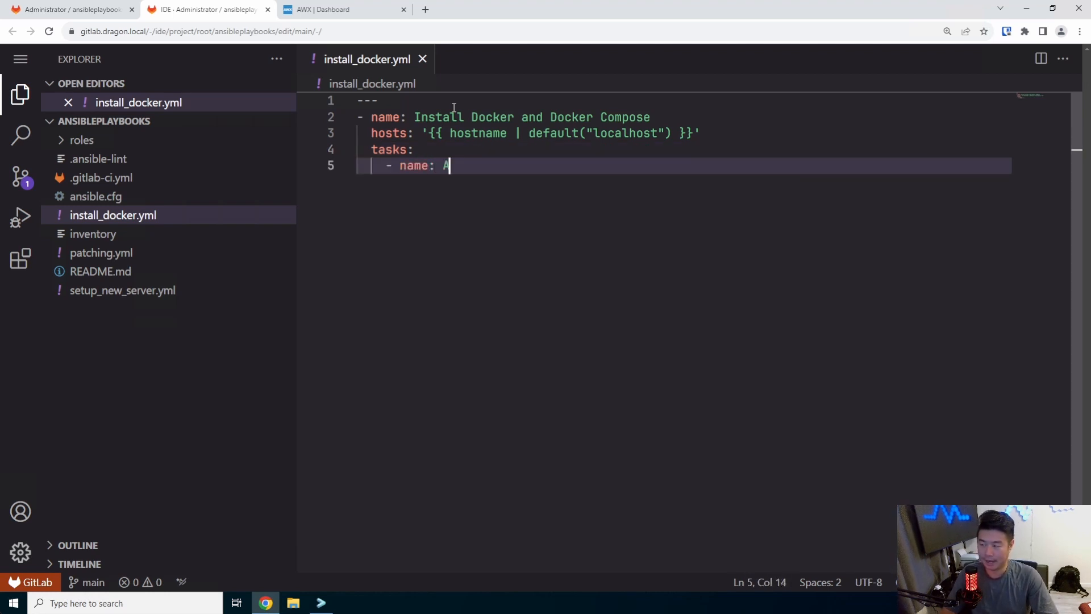
text(dd Docker Repos)
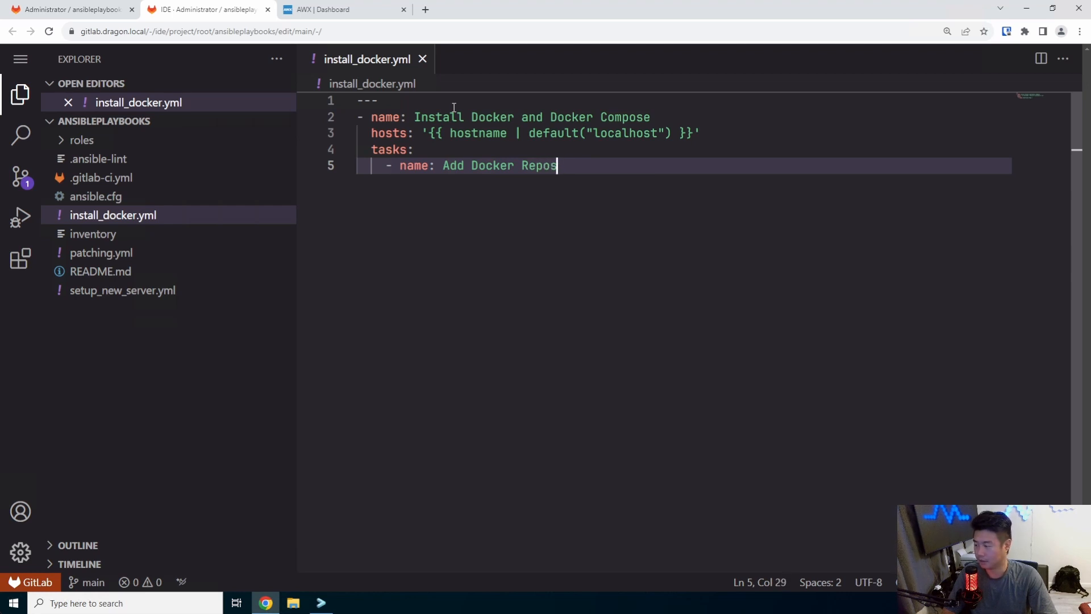
text(itory)
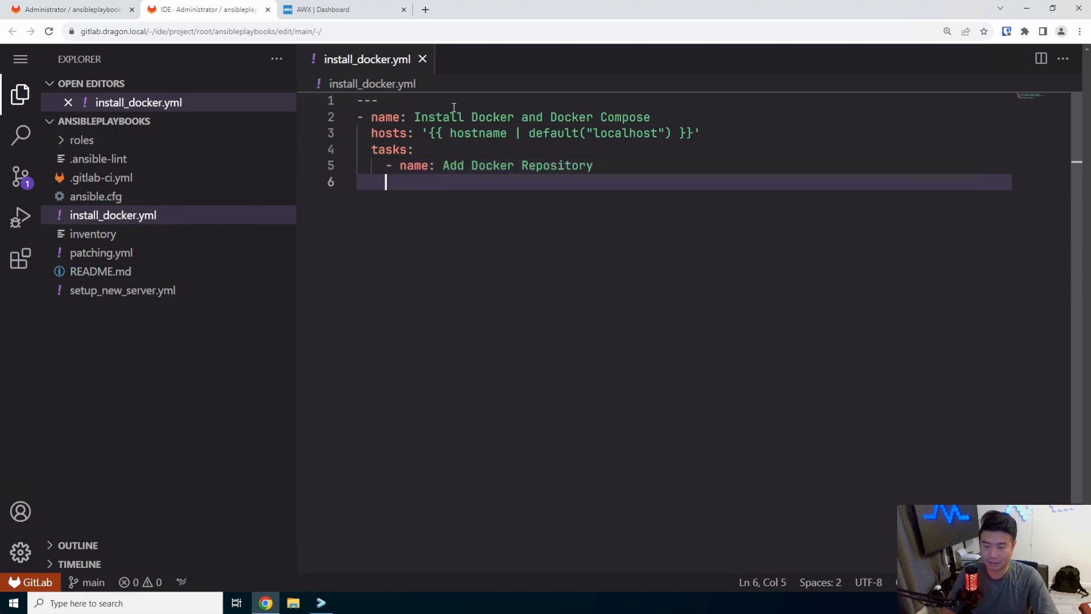
text(ansible.builtin.c)
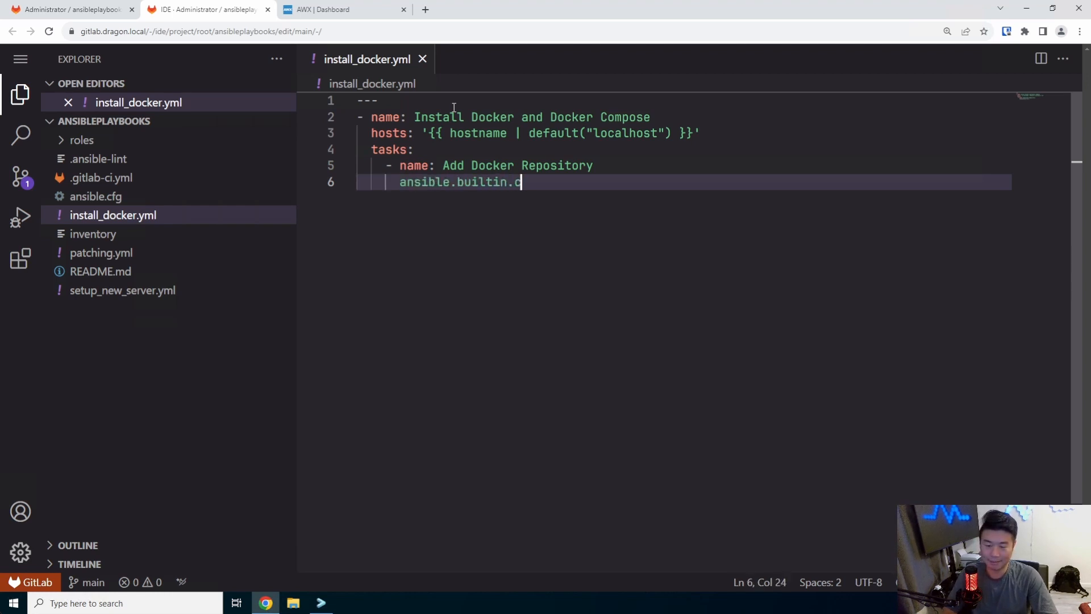
text(ommand:)
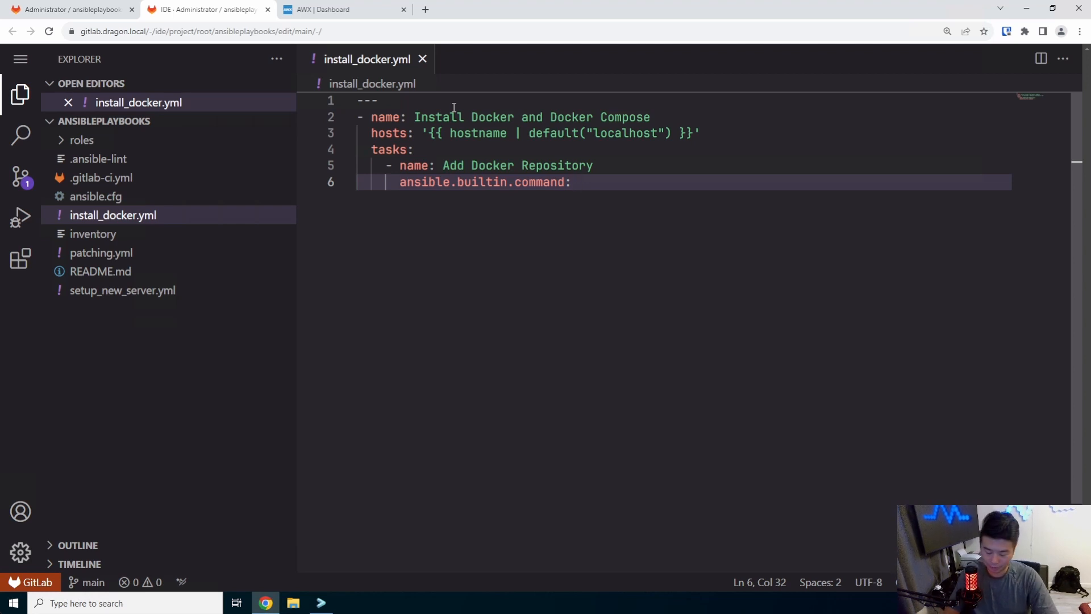
text(yum)
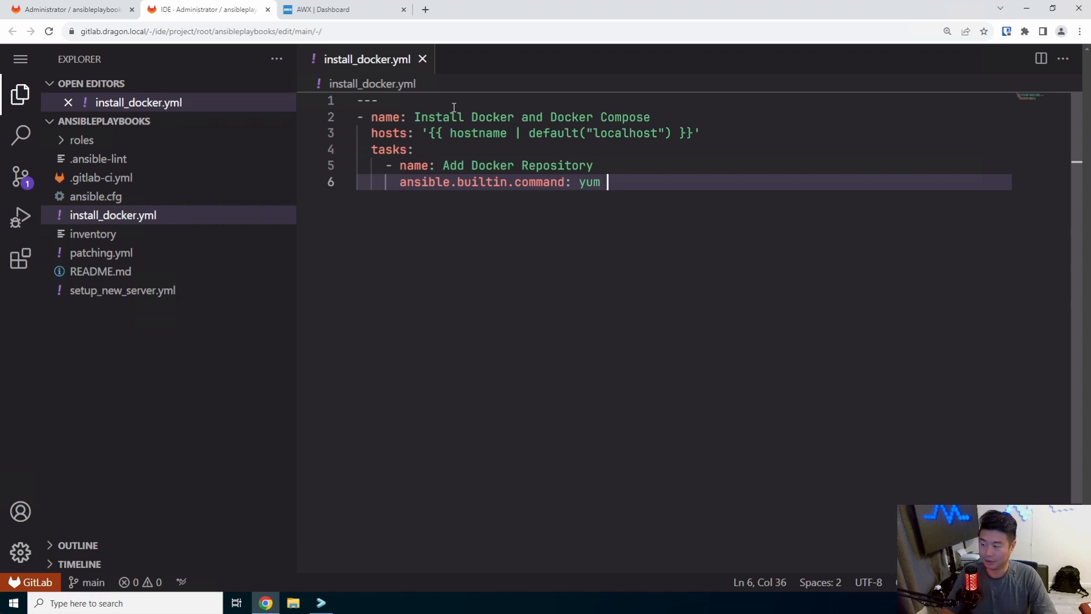
text(config-manager)
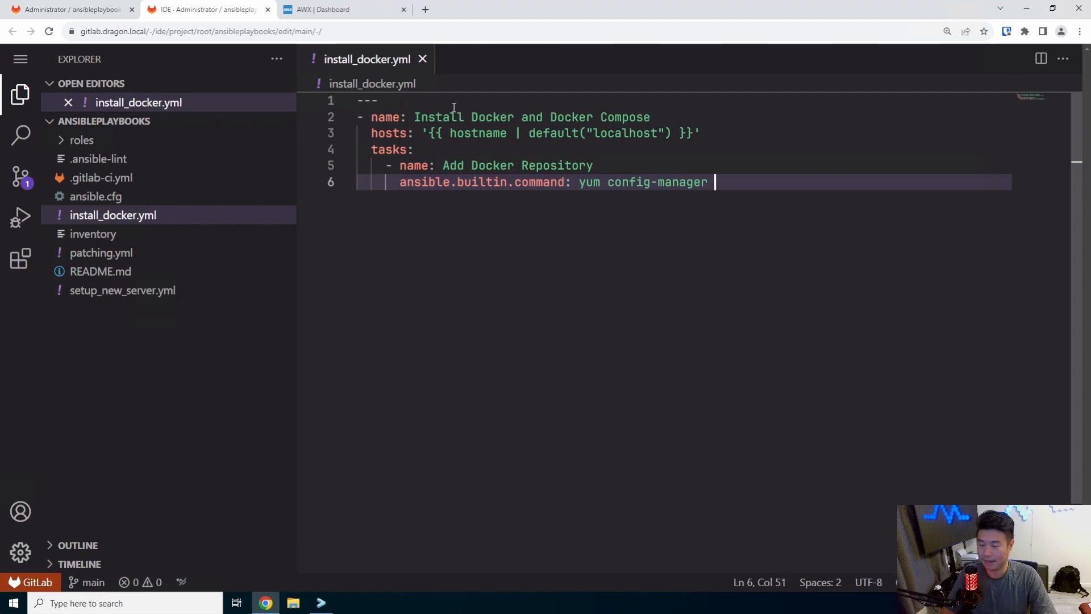
text(--add-rep)
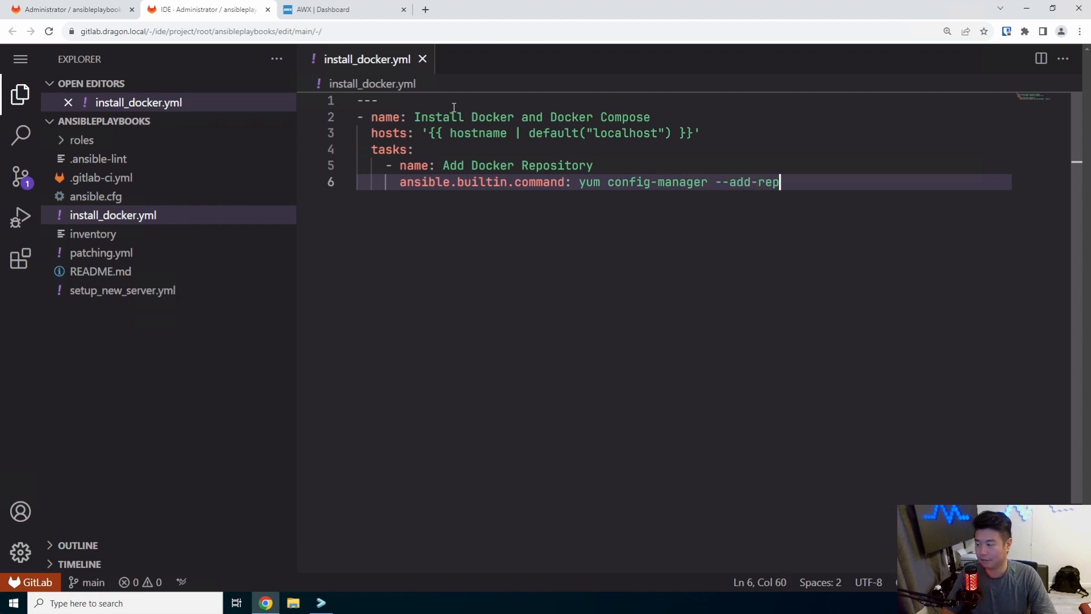
text(o=)
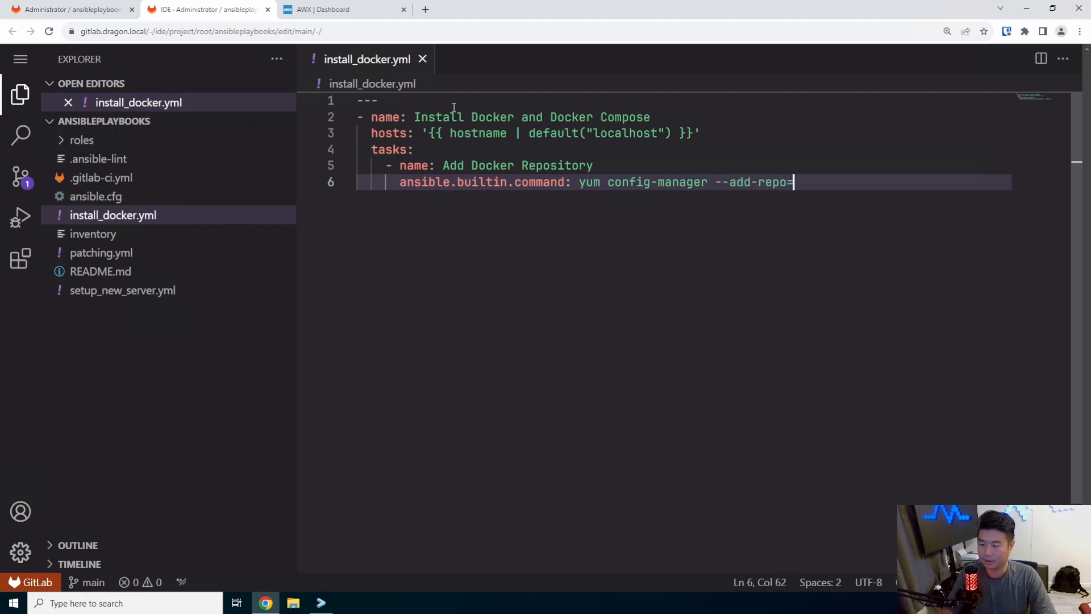
text(https://downl)
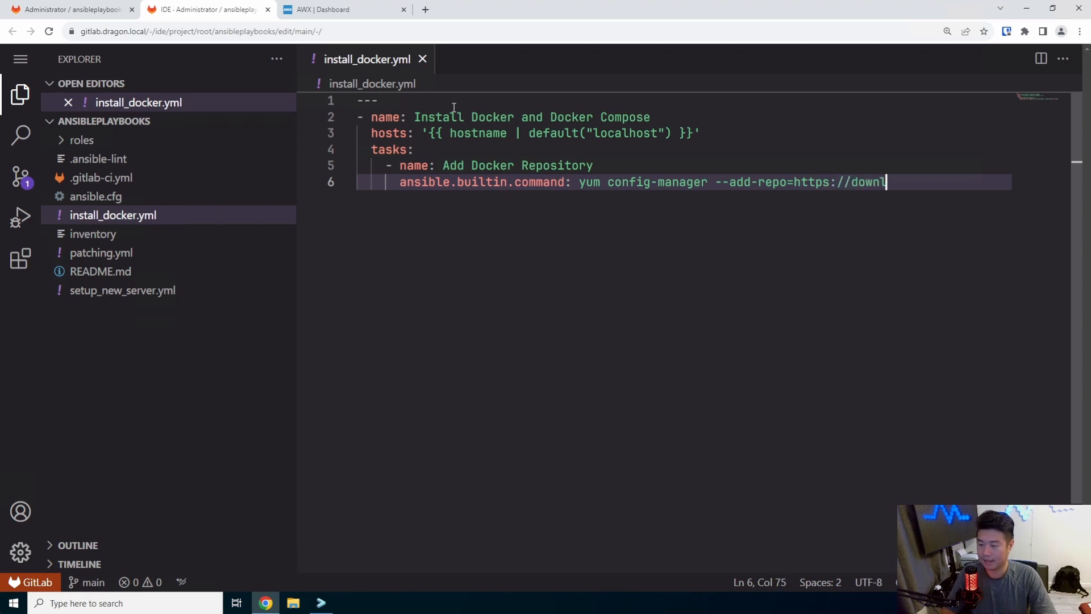
text(oad.doc)
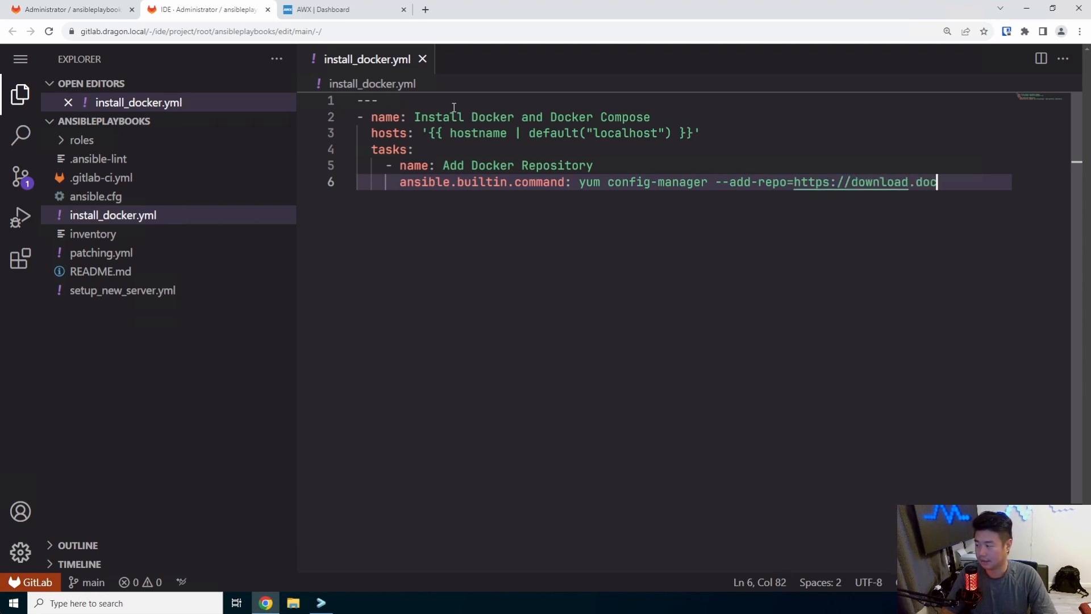
text(.docker.com/linux/)
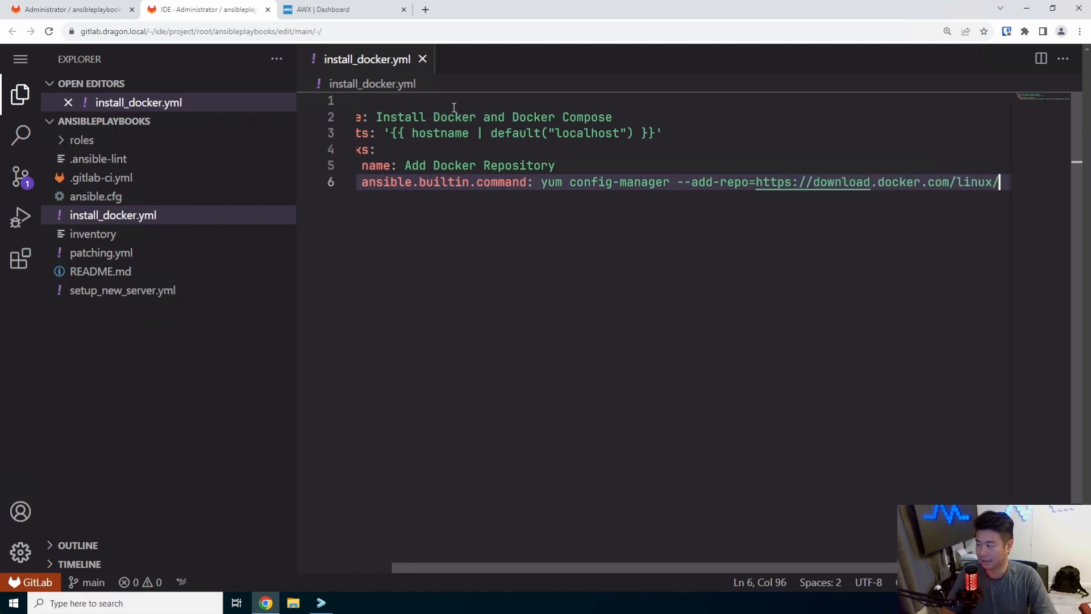
text(centos/)
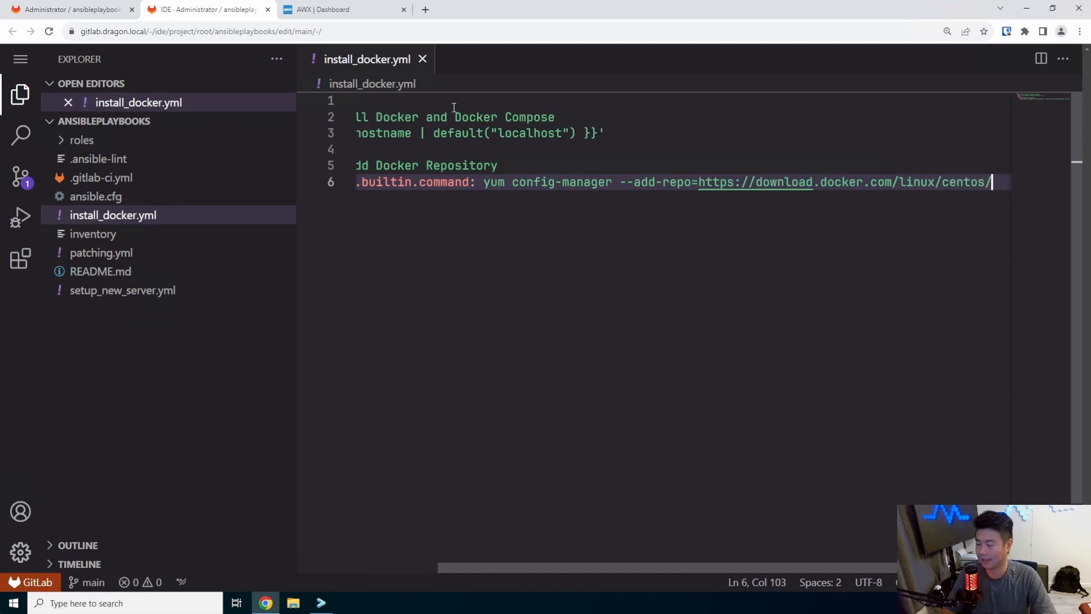
text(docker-ce.repo)
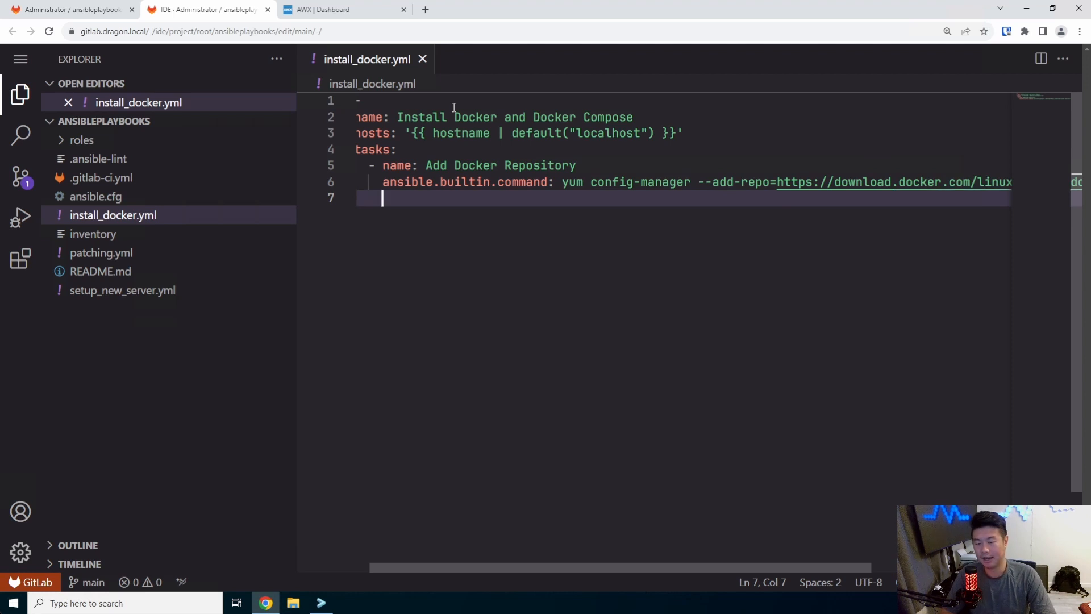
Add args with creates: /etc/yum.repos.d/docker-ce.repo to the repository task
text(args:)
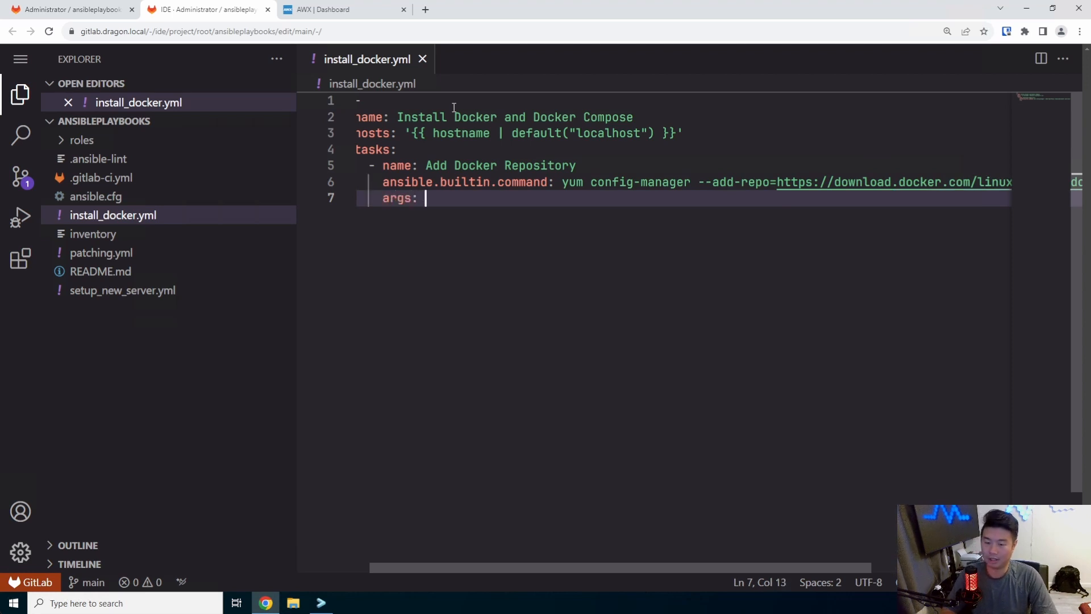
text(create)
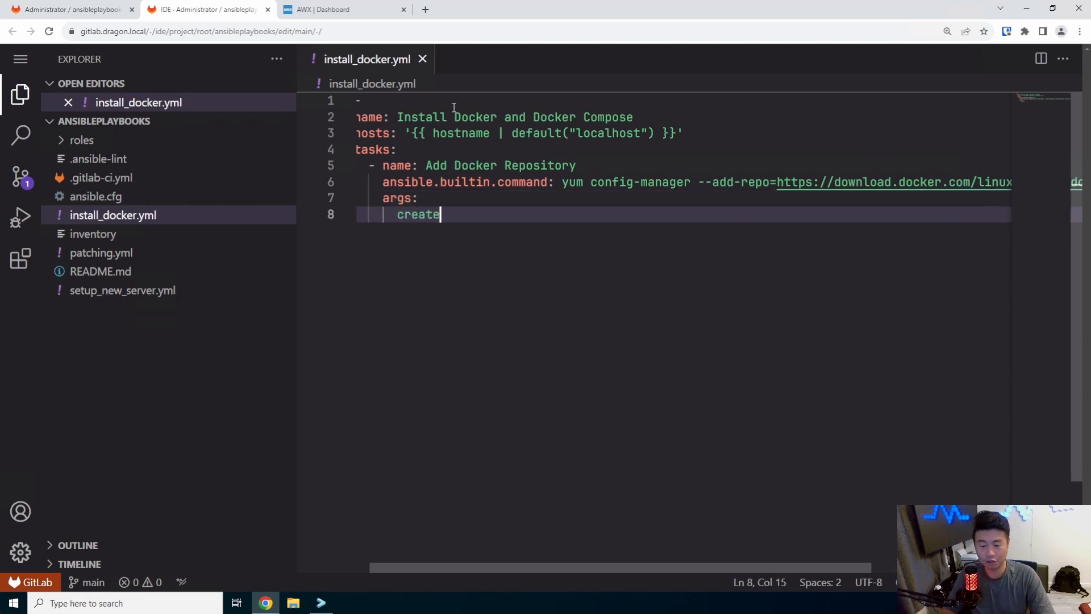
text(s: /etc/yu)
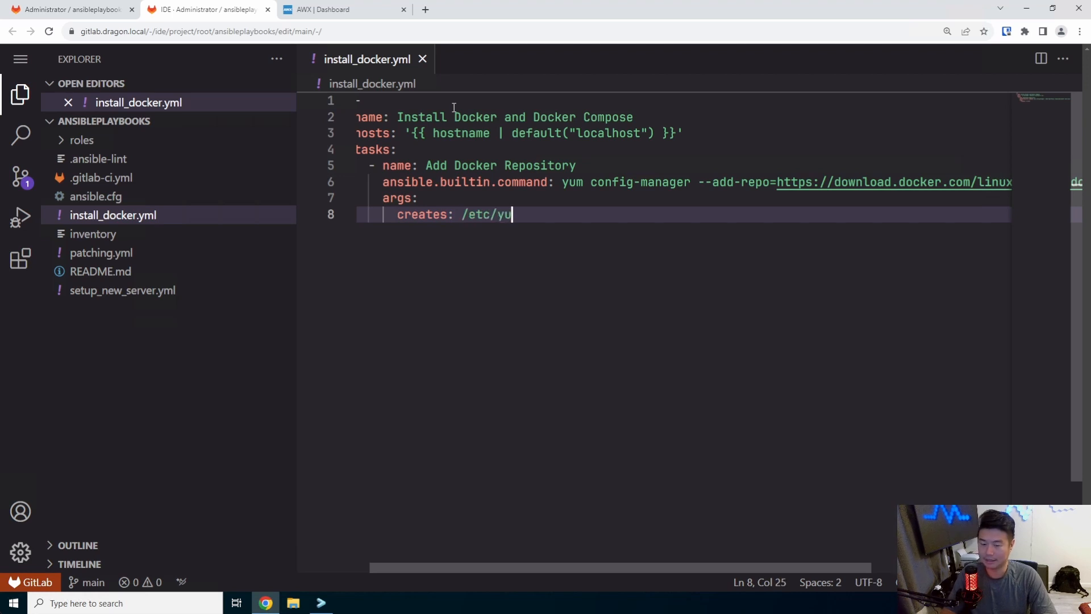
text(m.repos.)
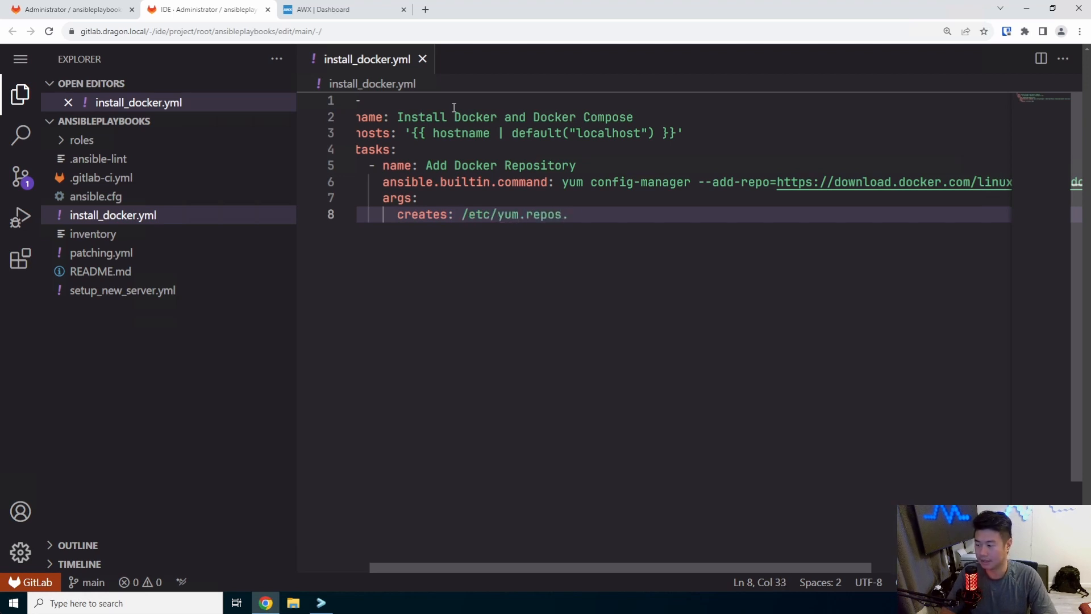
text(d/docker-)
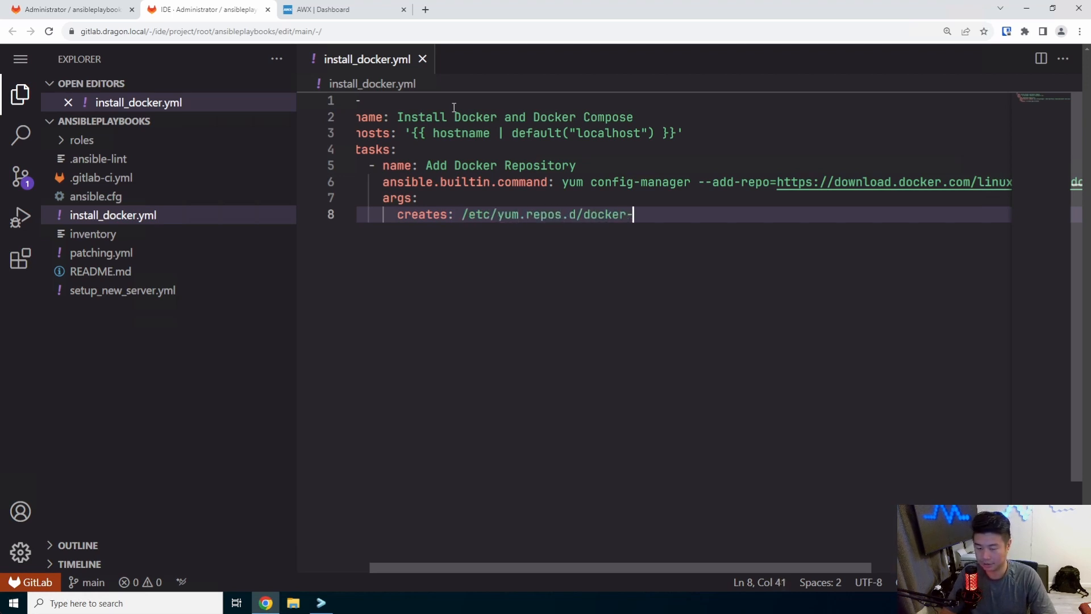
text(ce.repo)
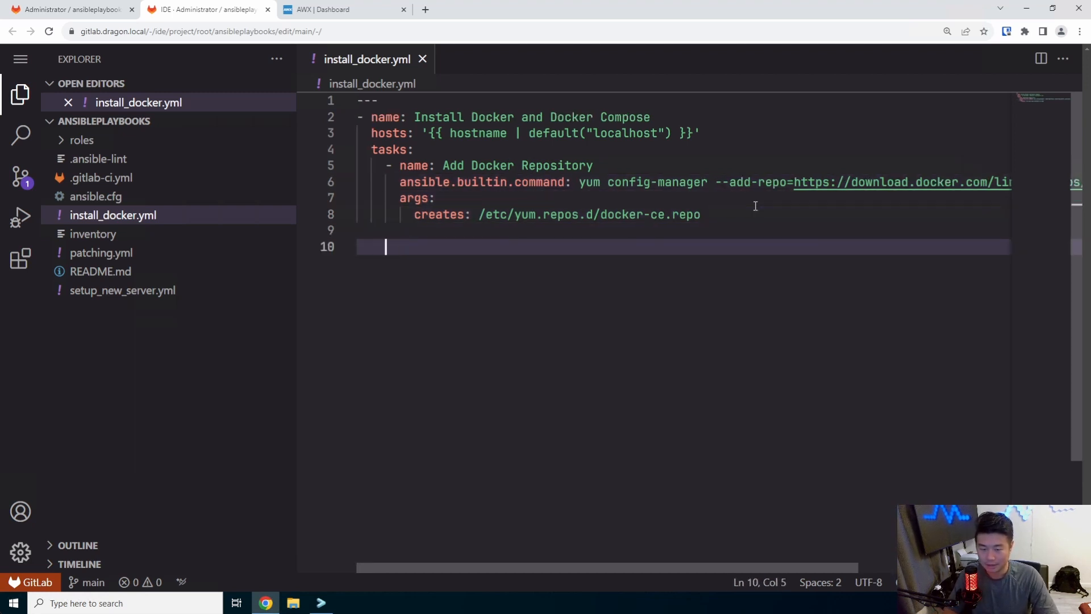
Add an 'Install Docker CE' yum task installing latest docker-ce, then begin the next task
text(- name:)
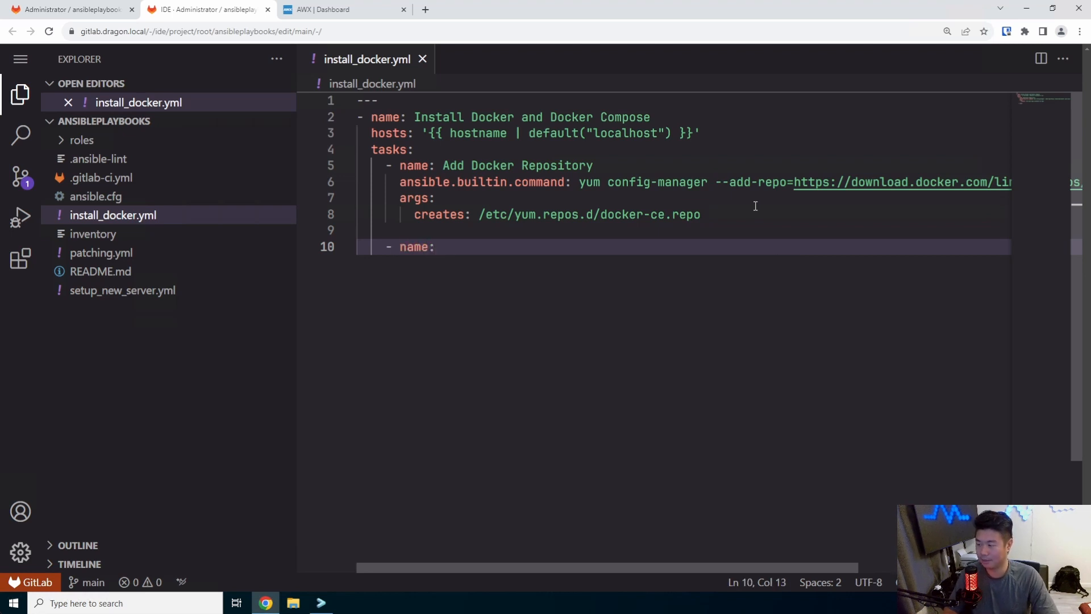
text(IN)
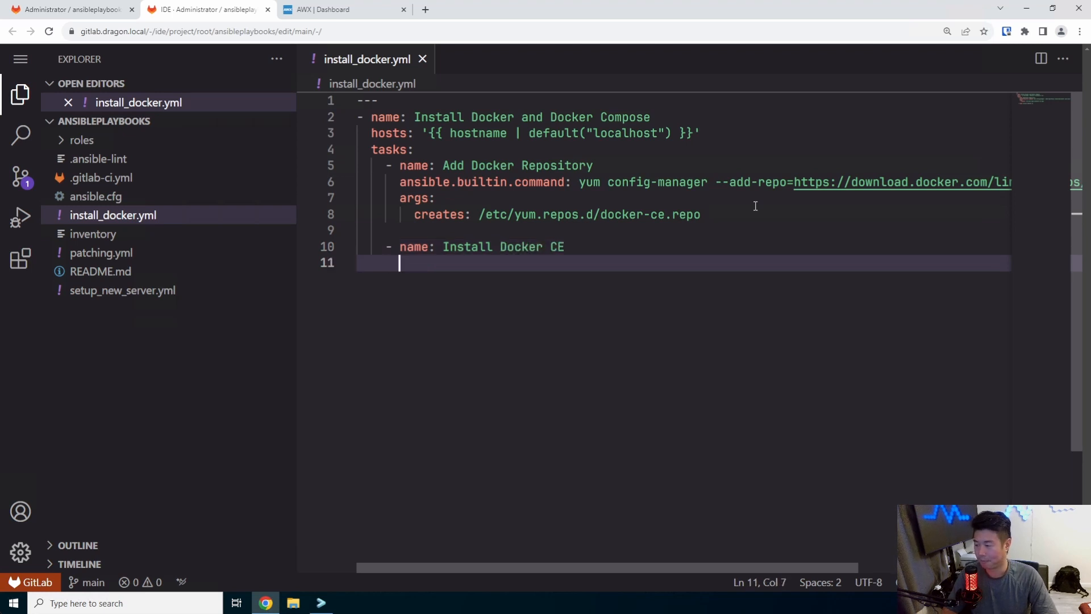
text(ansible.built.yum:)
text(name:)
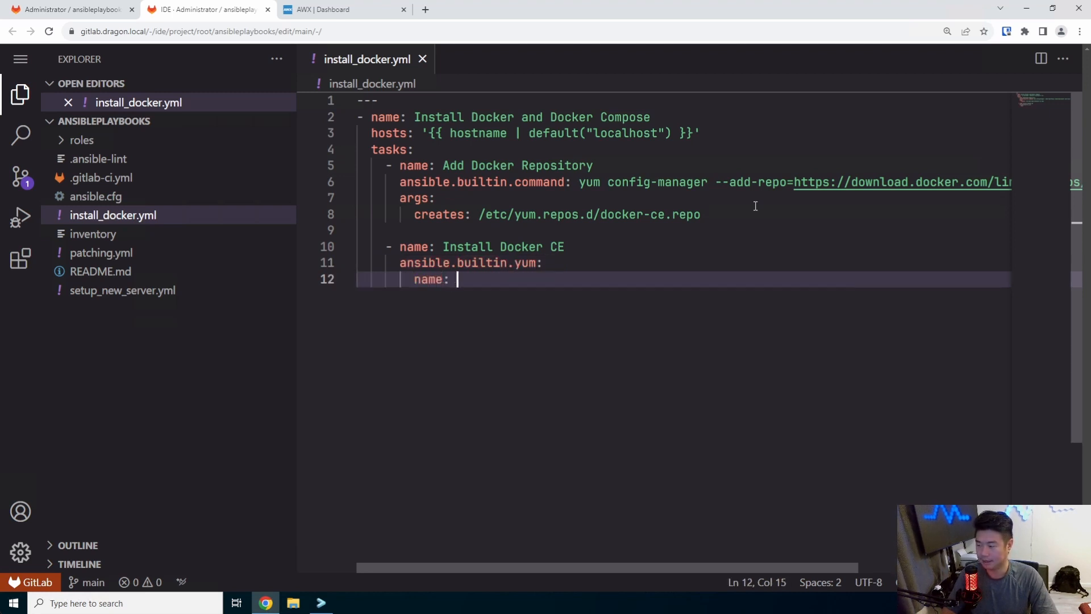
text(docker-ce)
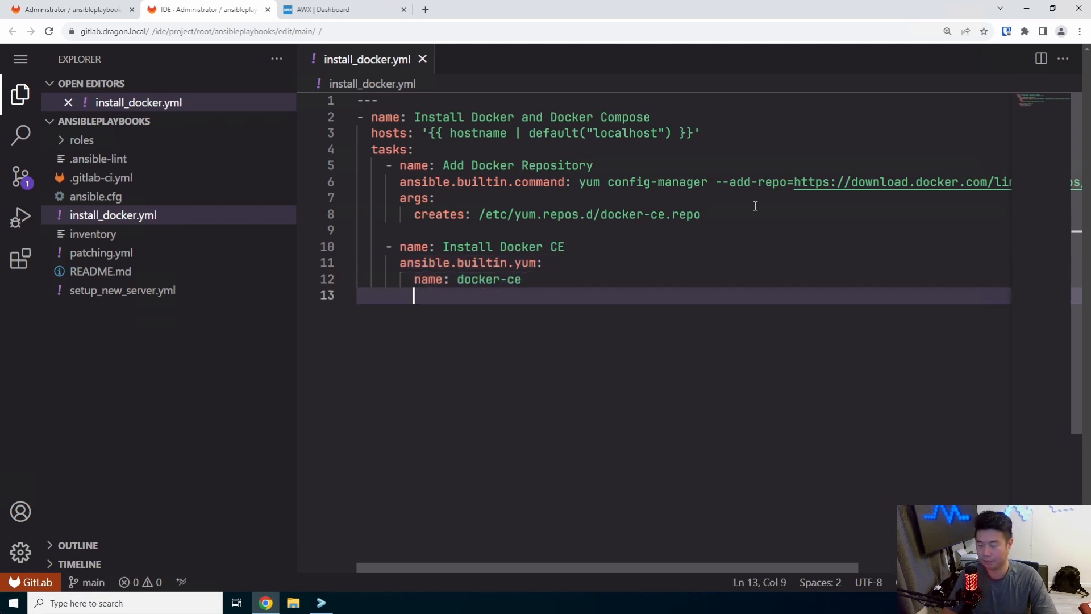
text(state: latest)
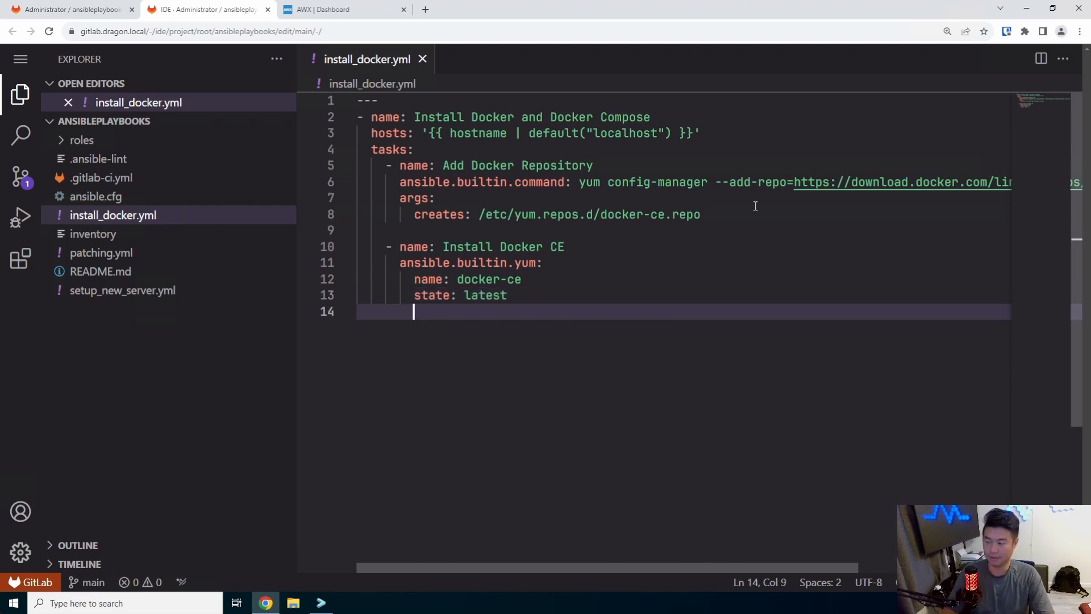
text(- name: Restart and enable docker)
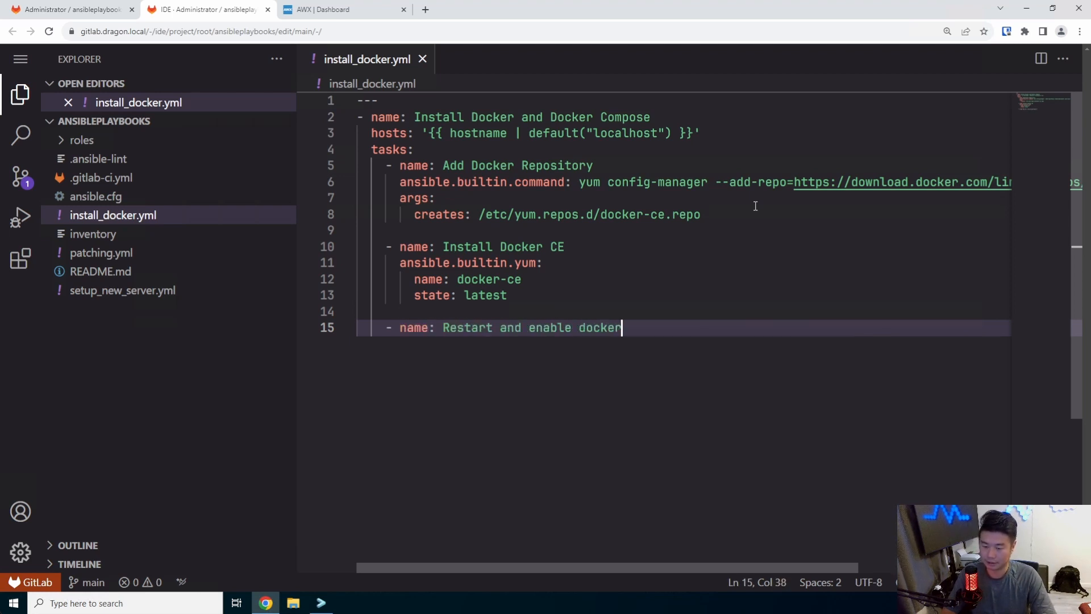
Use ansible.builtin.service with name docker, state "restarted", enabled true, then start another task
text(a)
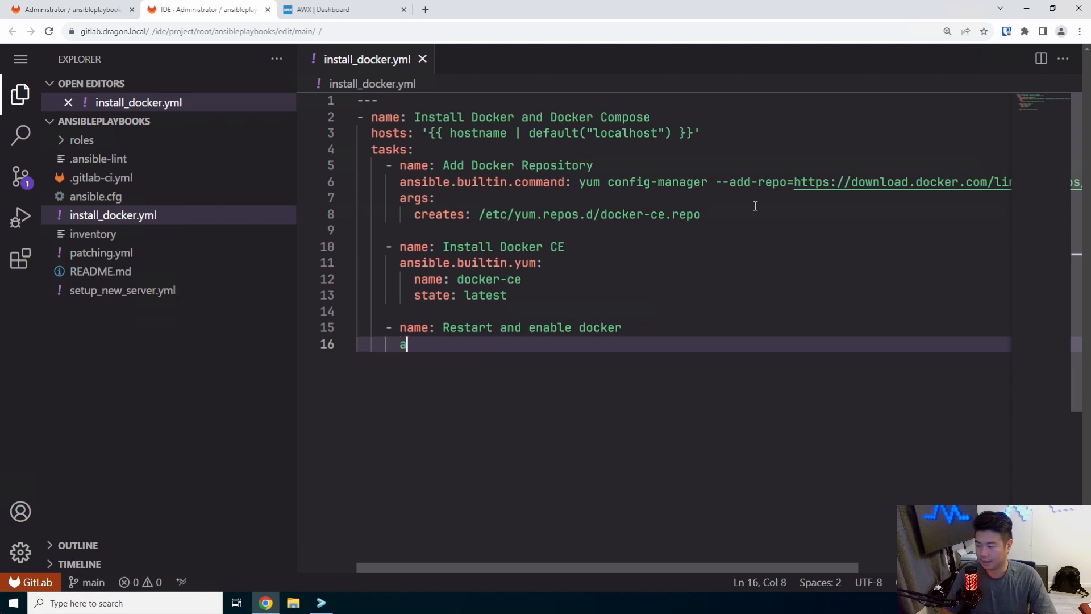
text(ansible.built)
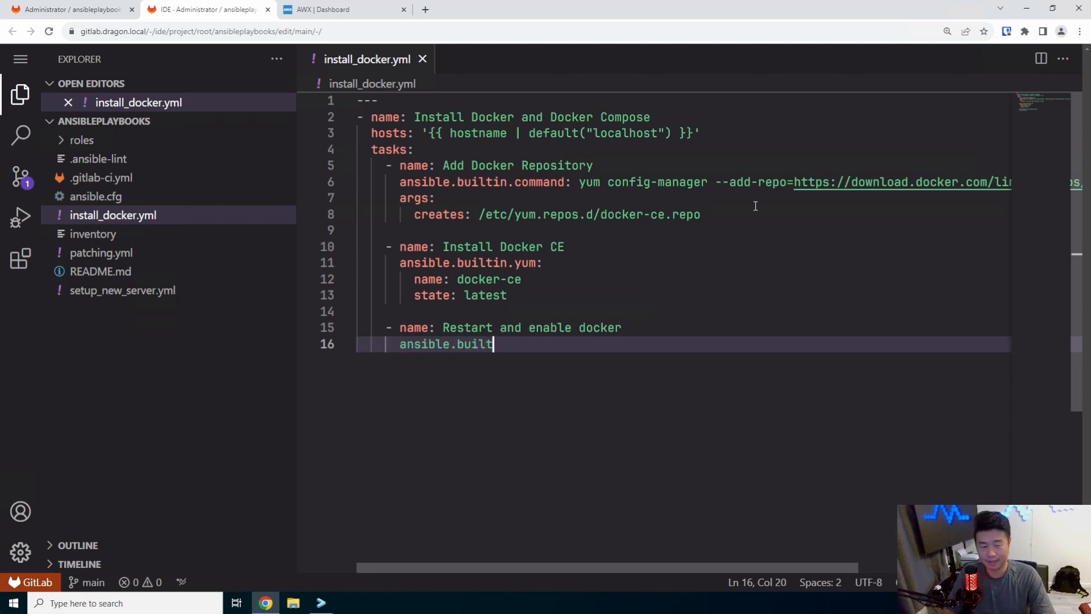
text(in.service:)
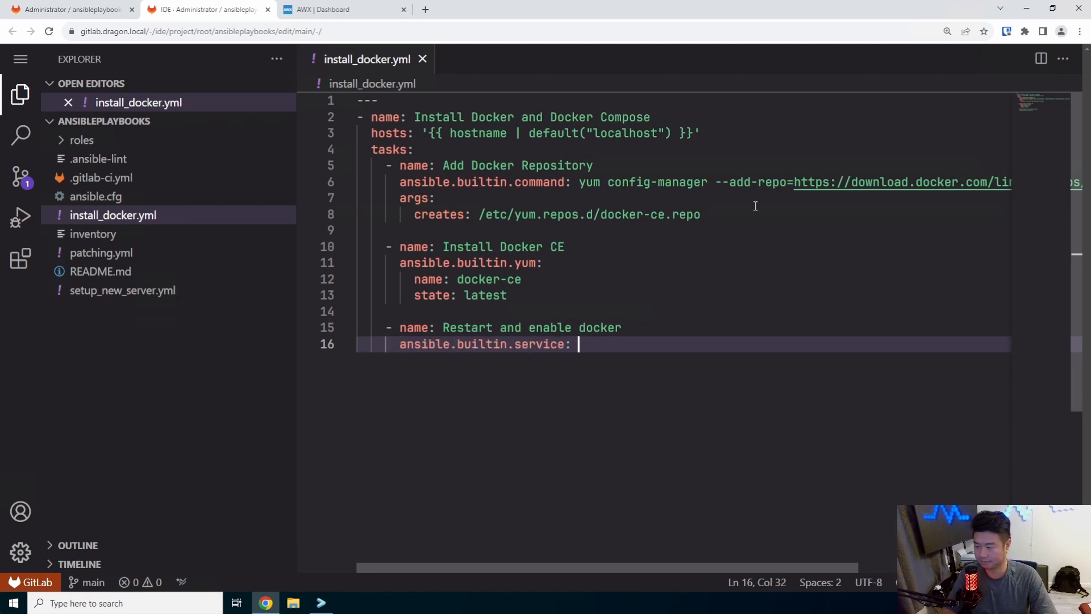
text(name:)
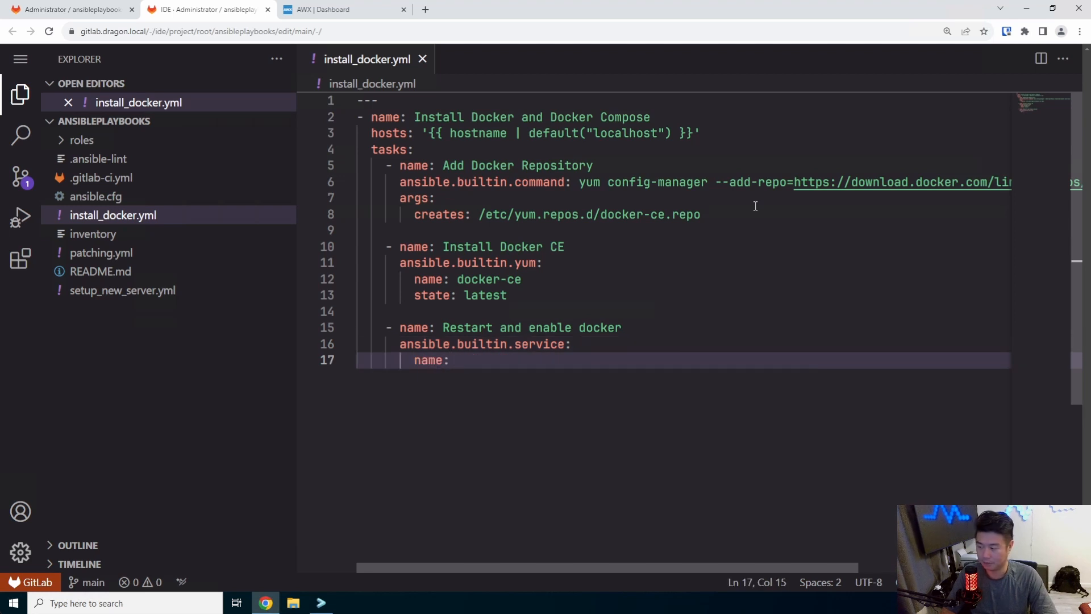
text(docker)
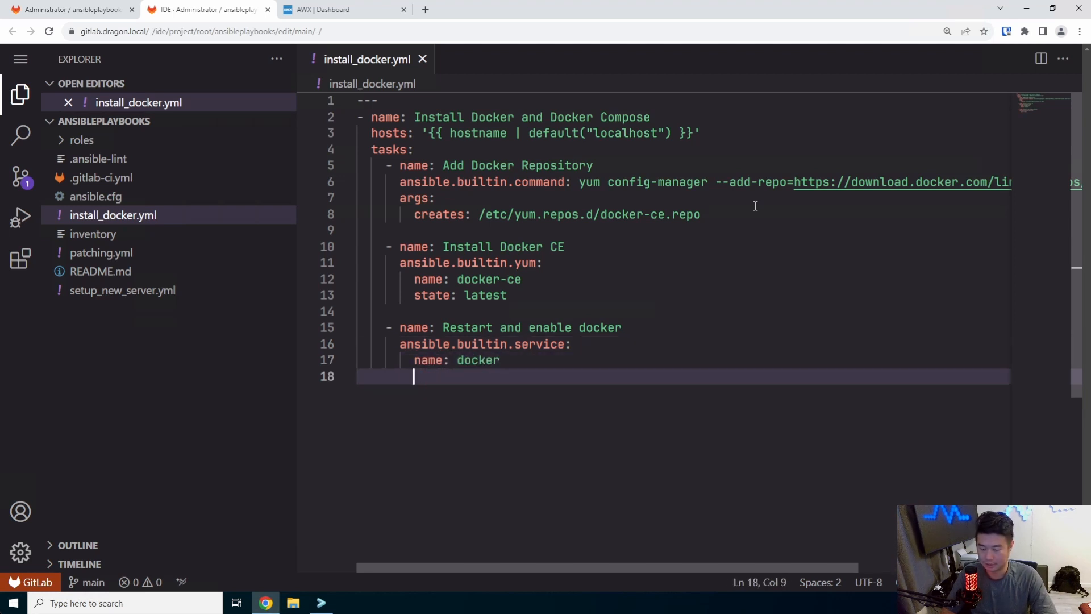
text(ste)
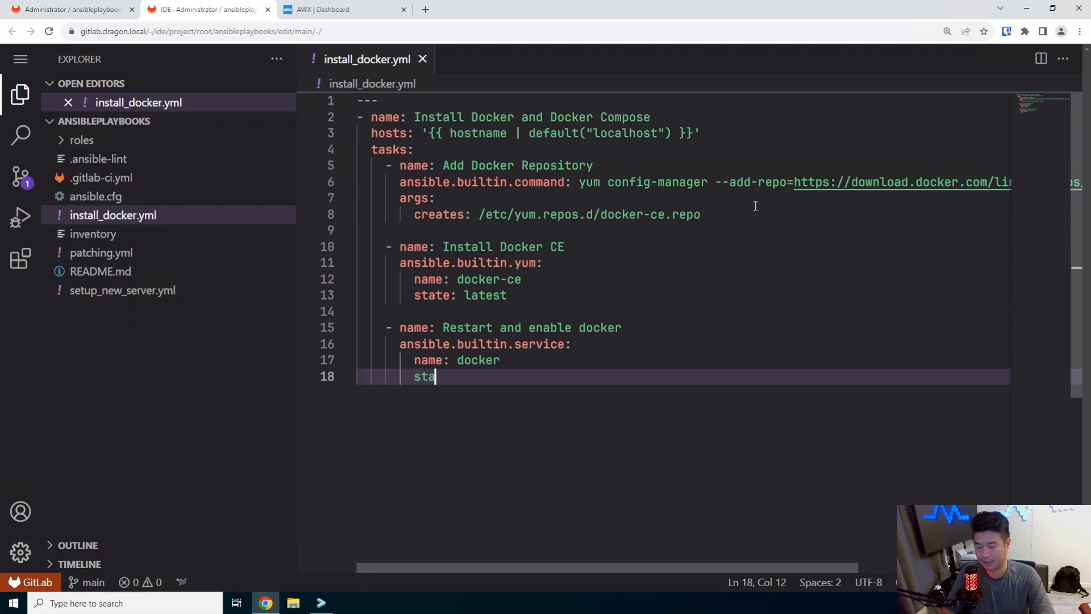
text(te: "restarted")
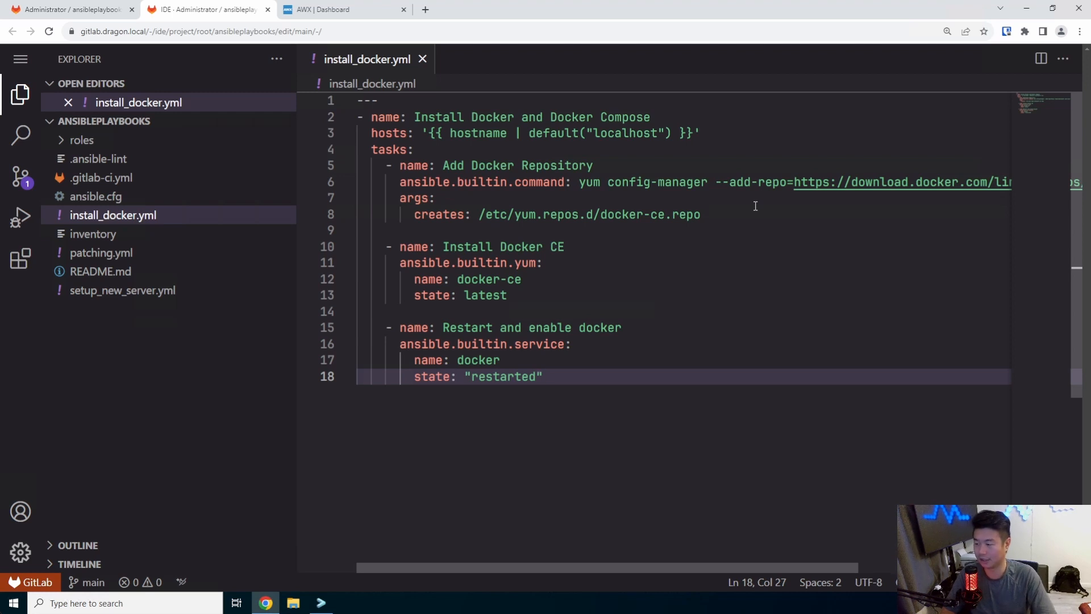
text(enabled: true)
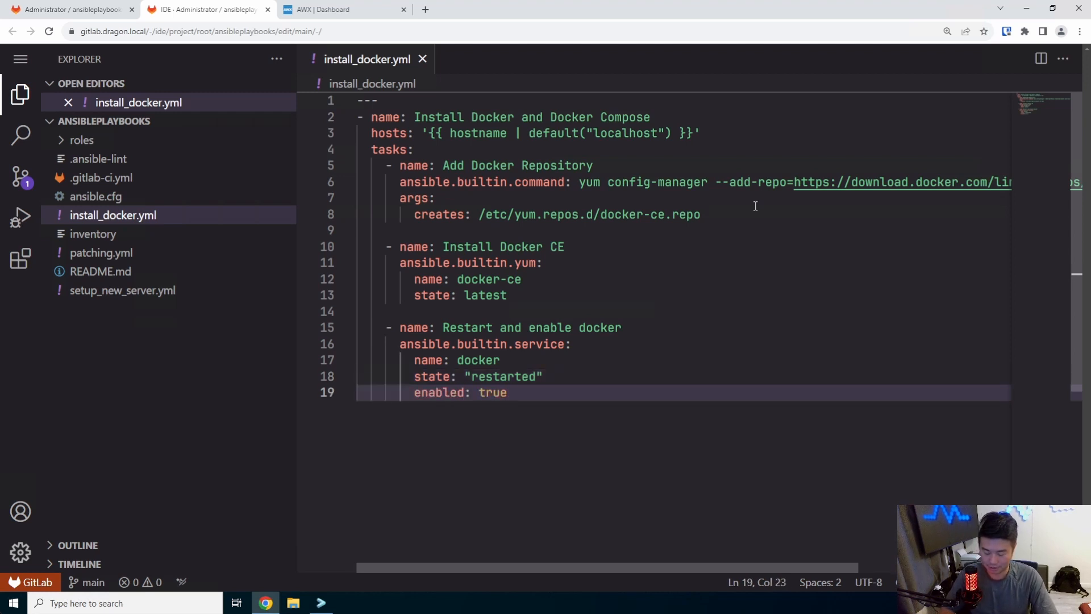
key(enter)
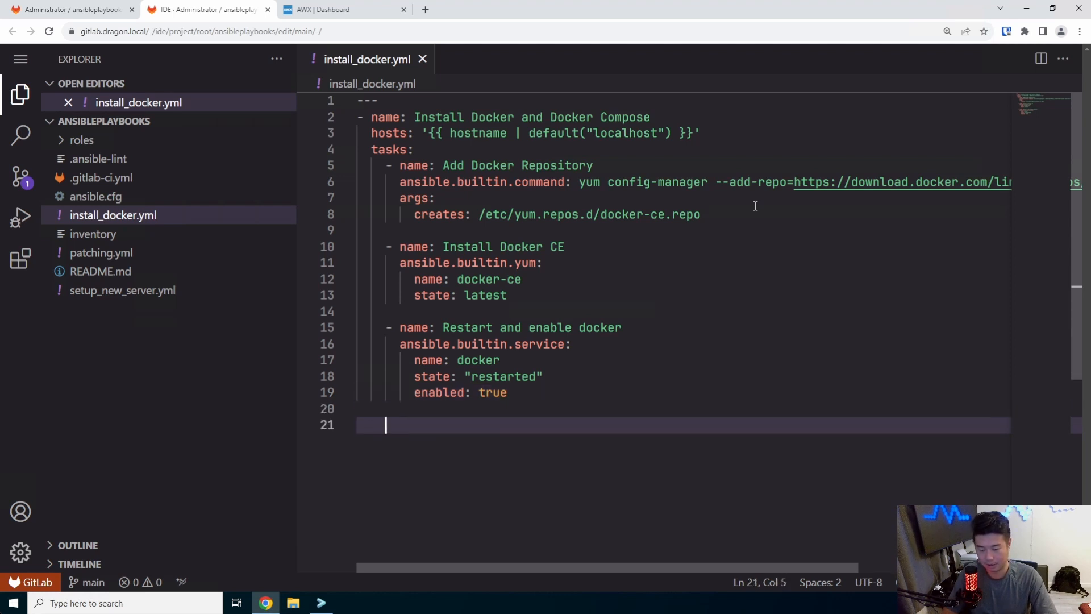
text(- name:)
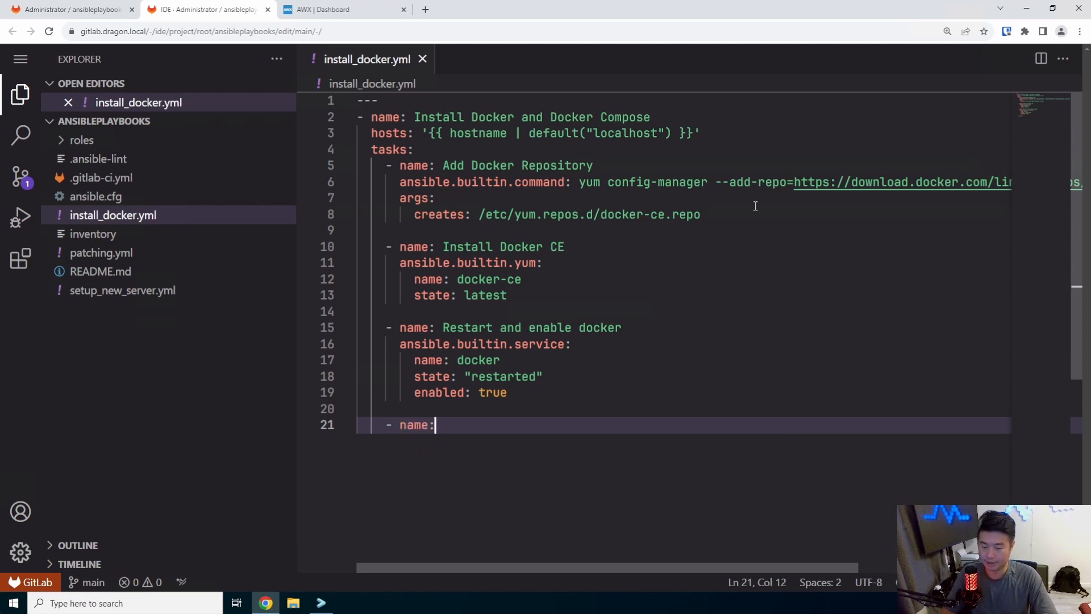
Name the task 'Install Docker Compose' and give it an ansible.builtin.get_url module
text(Install Docker Compose)
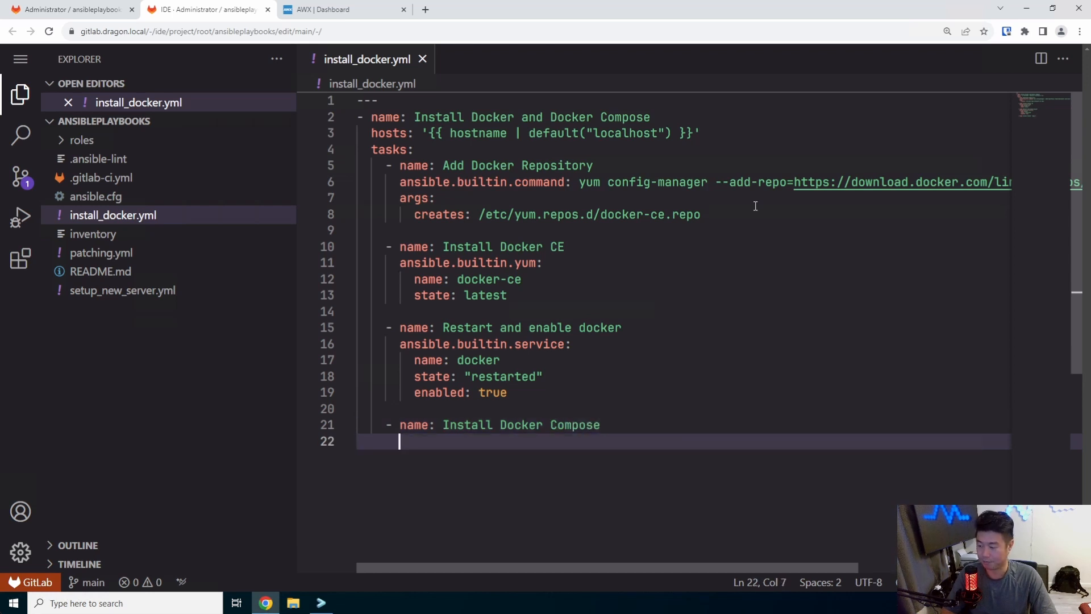
text(ansible.bui)
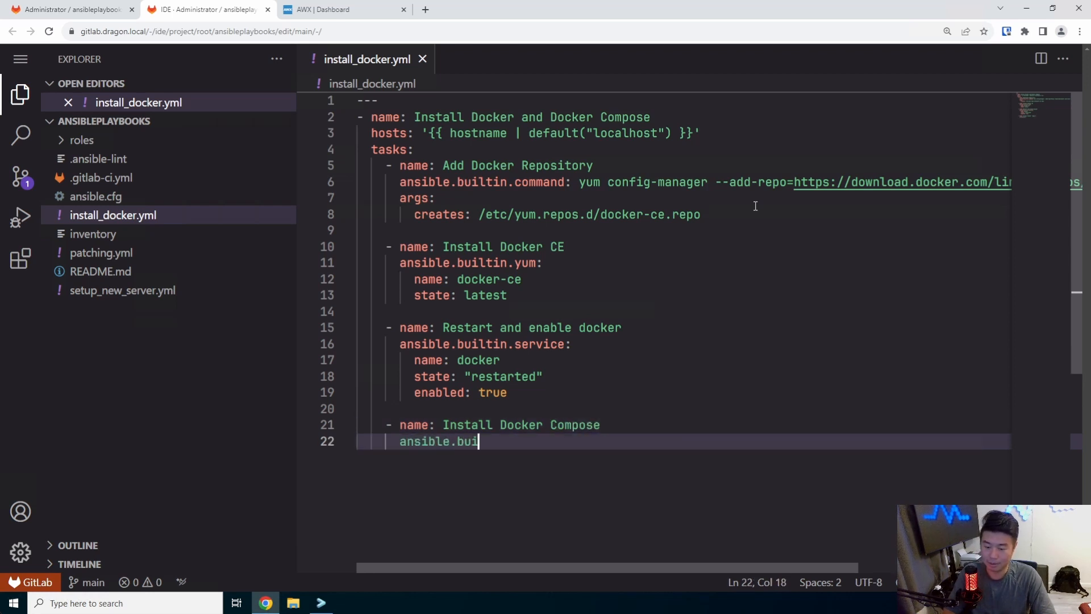
text(ltin.get_)
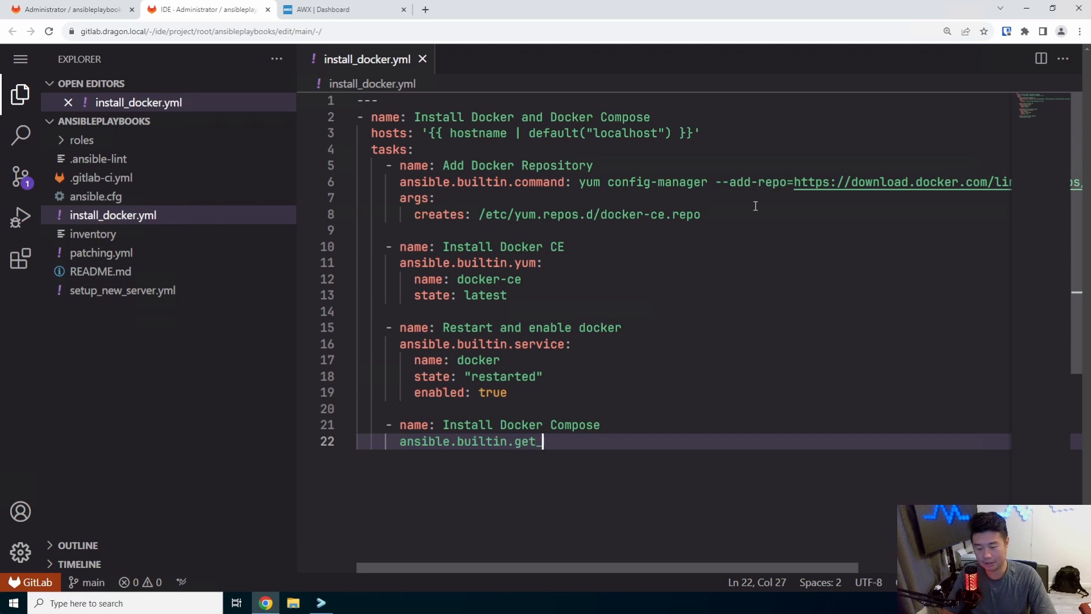
text(url:)
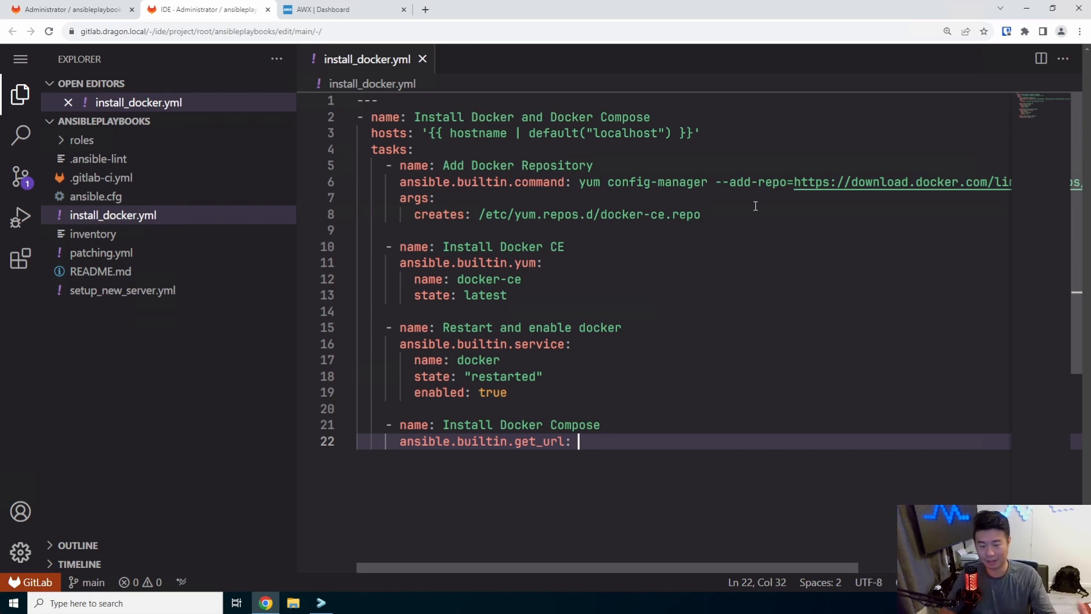
key(enter)
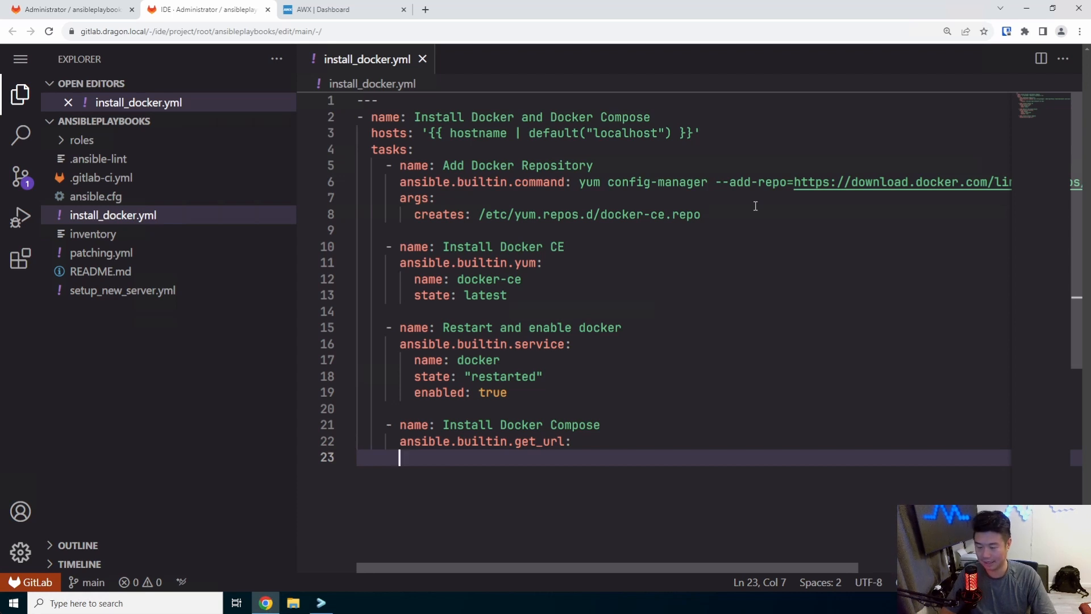
Set the get_url url to the docker-compose v2.5.0 Linux release on GitHub
text(url:)
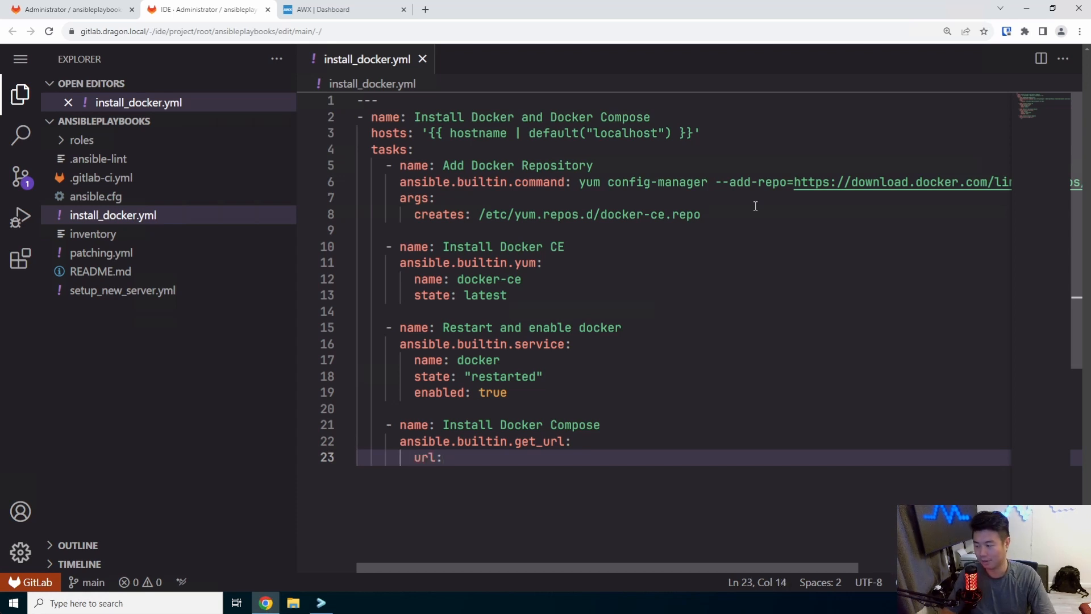
text(https://github.com/docker/compose/relea)
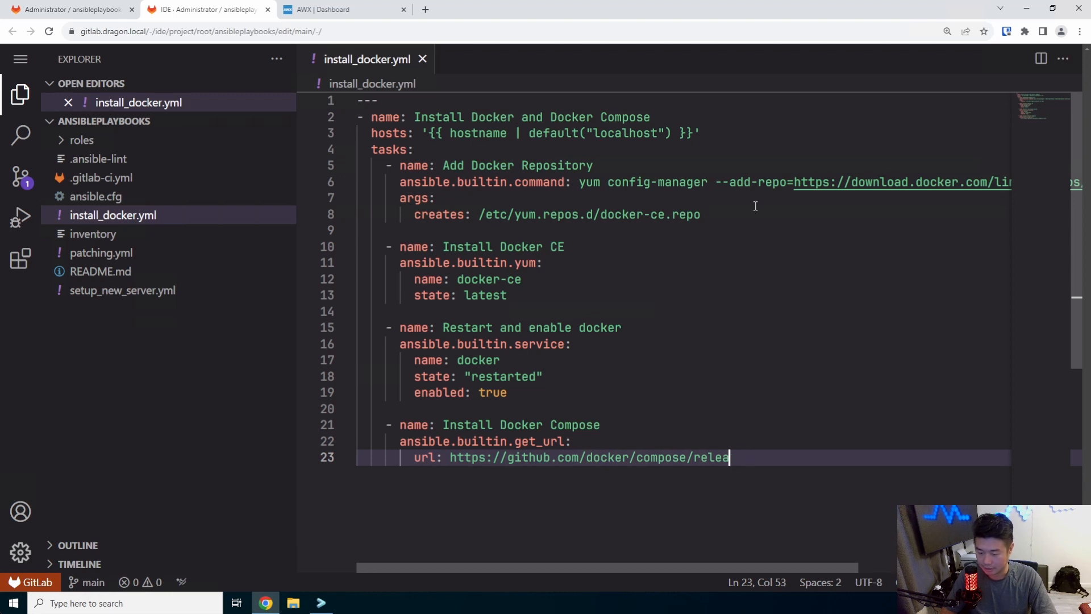
text(ses)
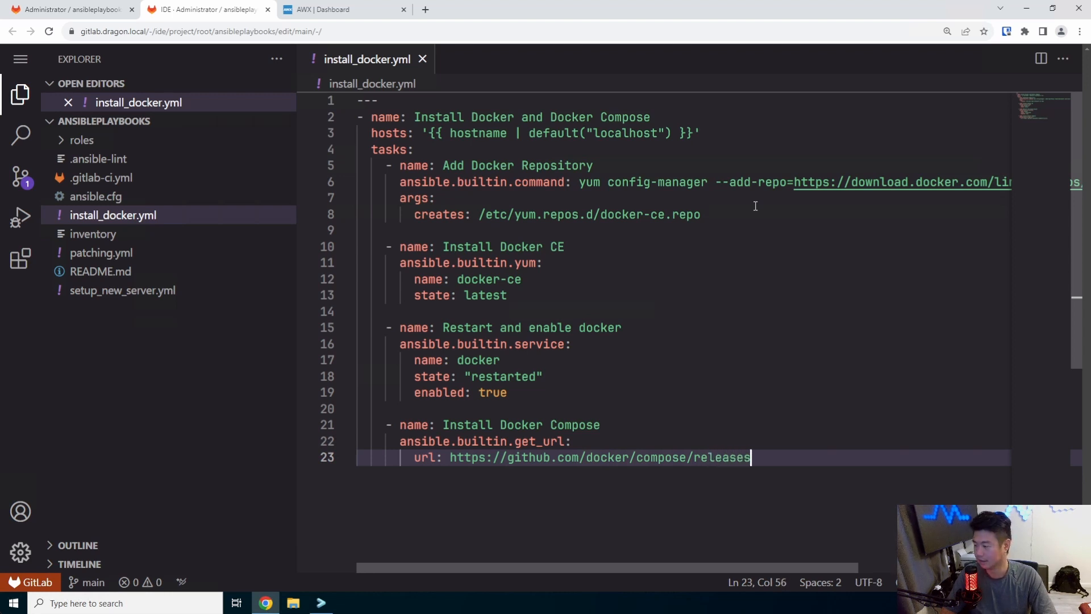
text(/download/v)
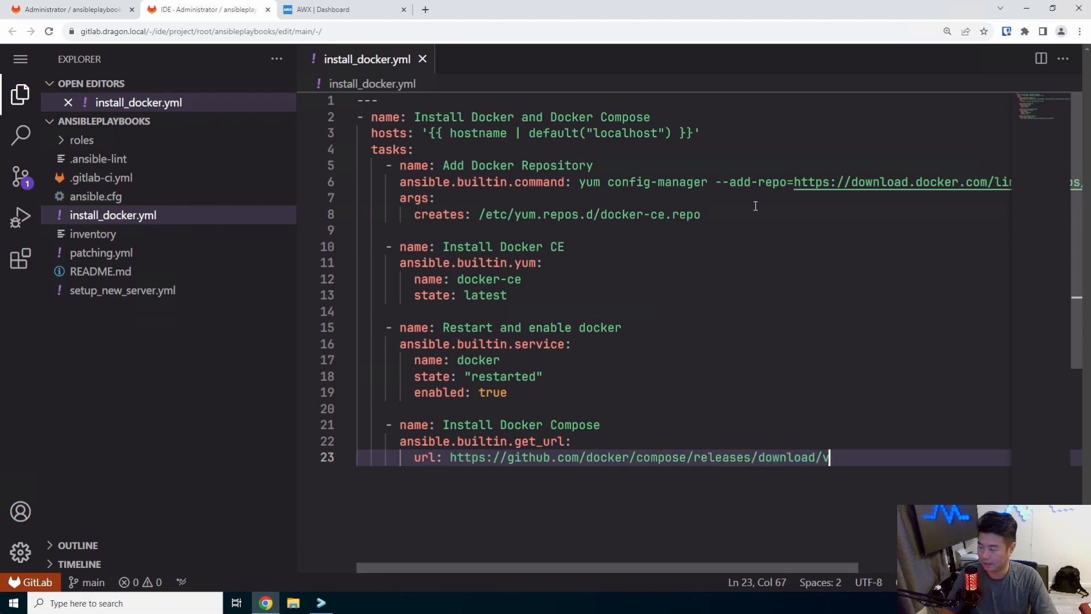
text(2.5.0/)
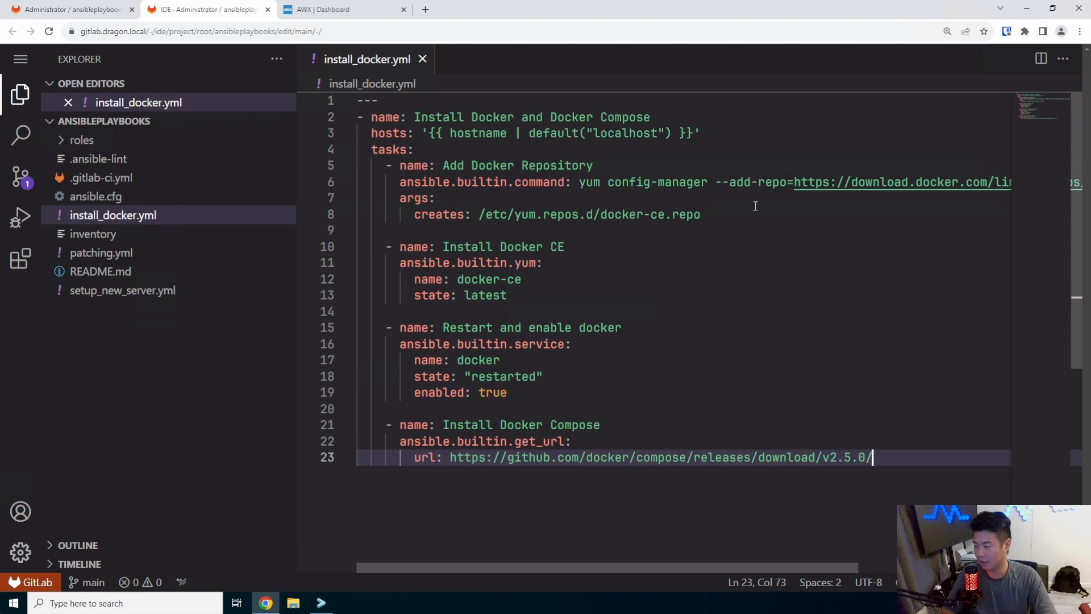
text(docker-compose.)
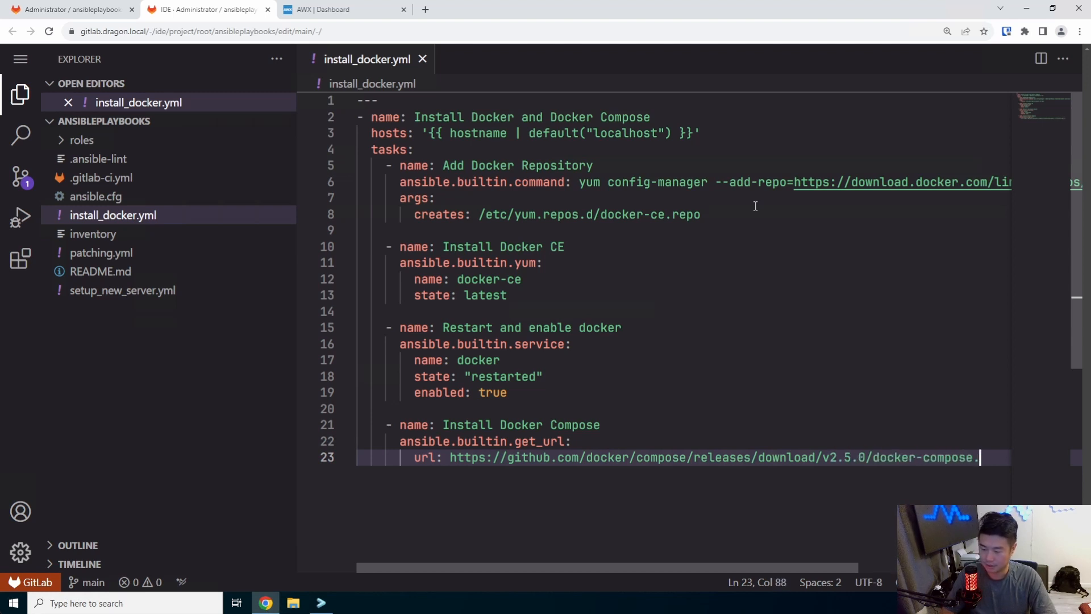
text(-linux-x86)
text(des)
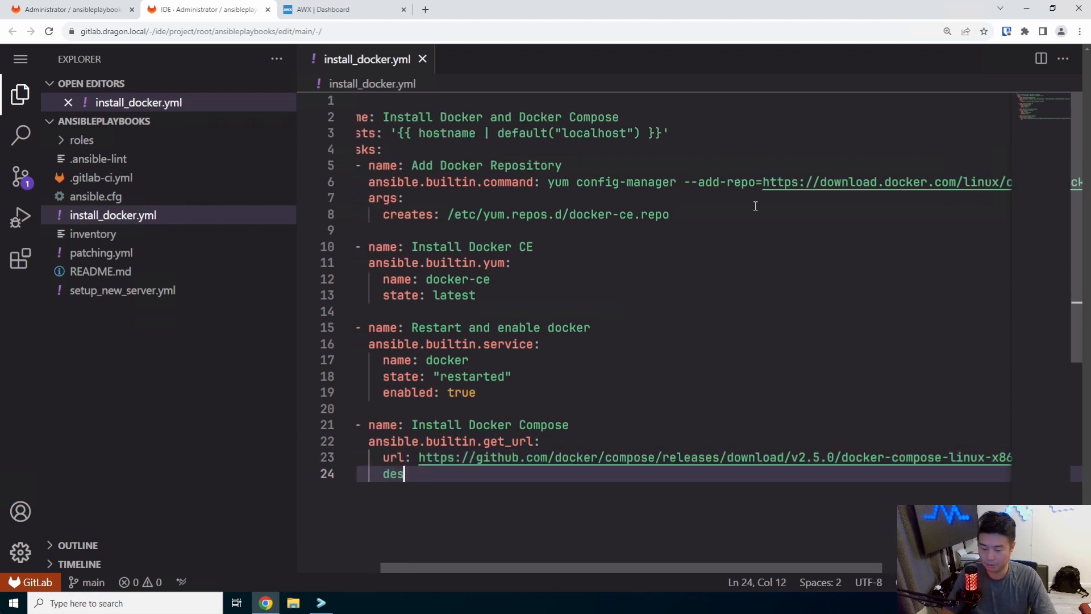
Add dest: /usr/local/bin/docker-compose and mode: '0755' to the Compose download
text(t: /usr/local/)
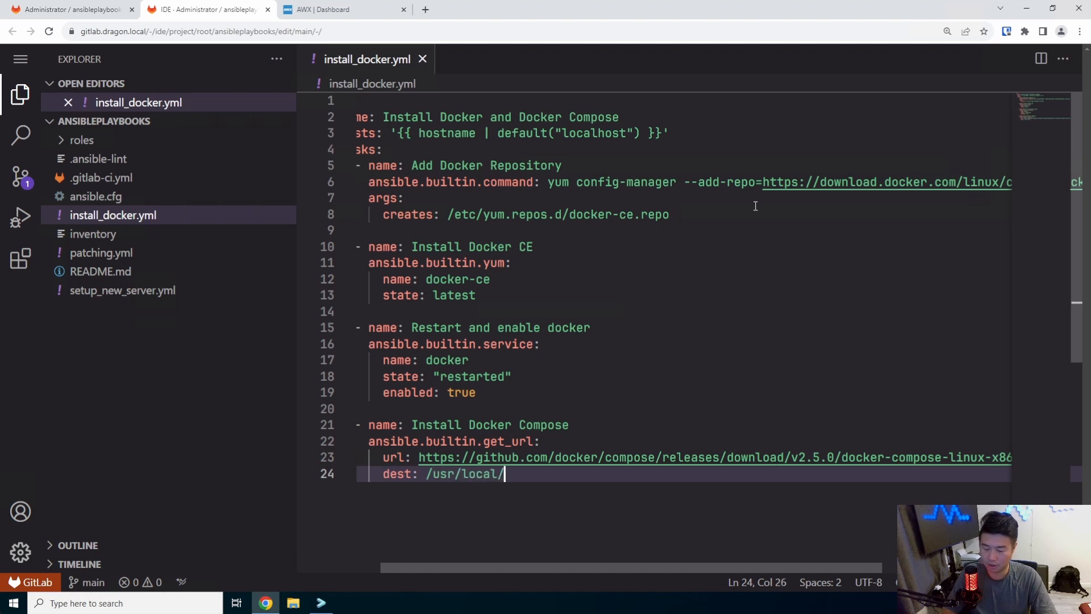
text(bin/docker-compose)
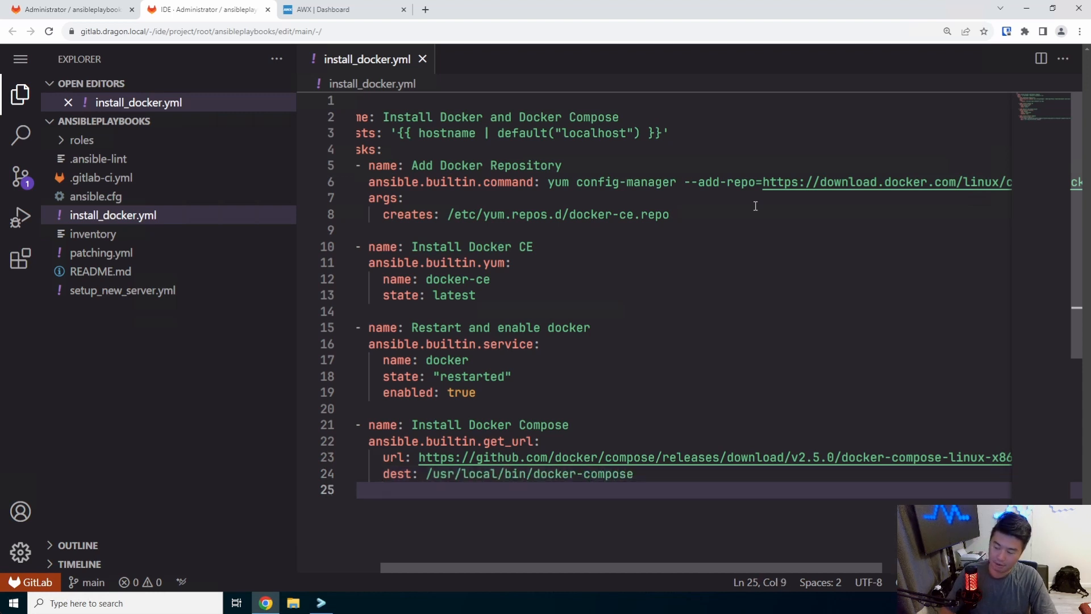
text(mode:)
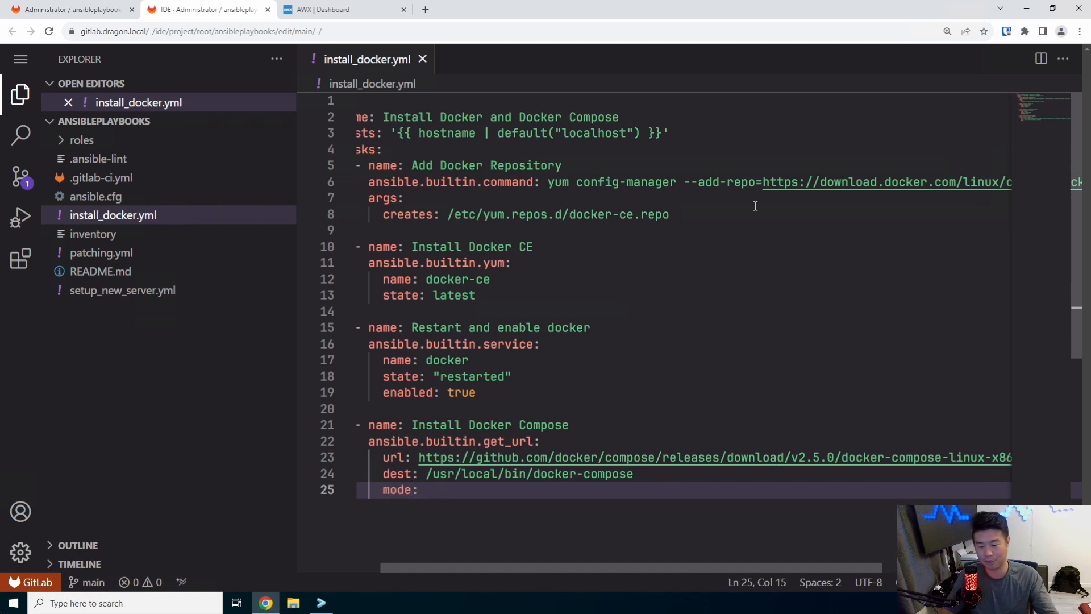
text('0')
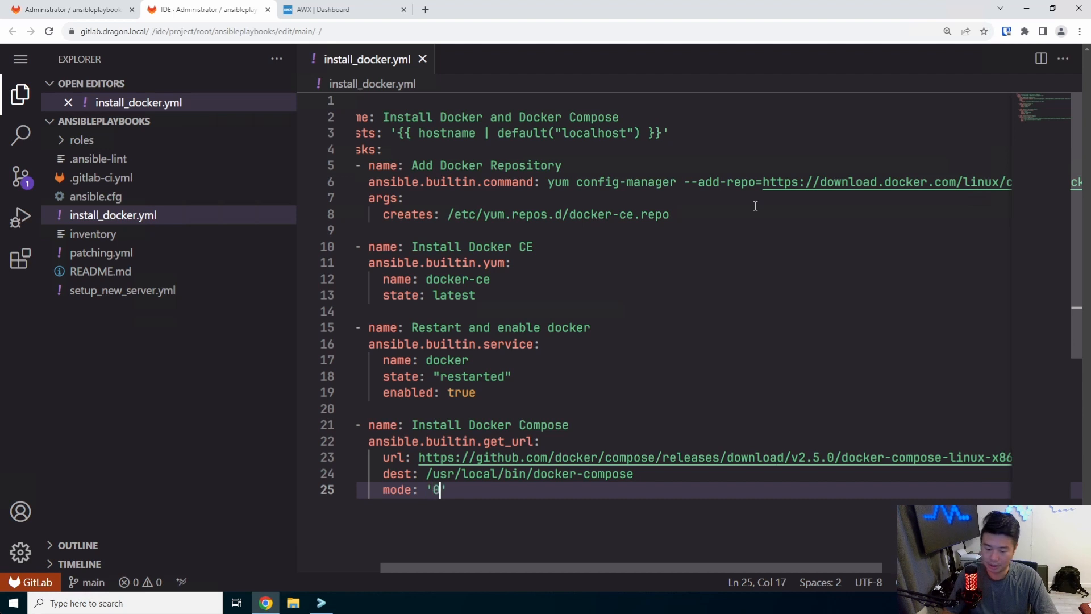
text(755)
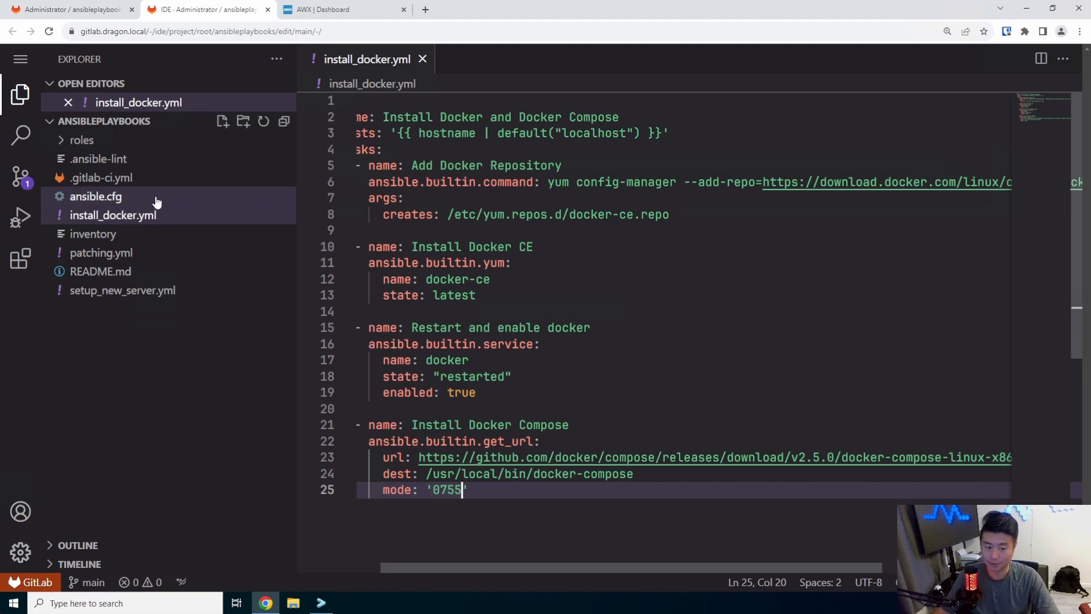
Commit install_docker.yml to main with message 'install docker and docker compose'
click(19, 177)
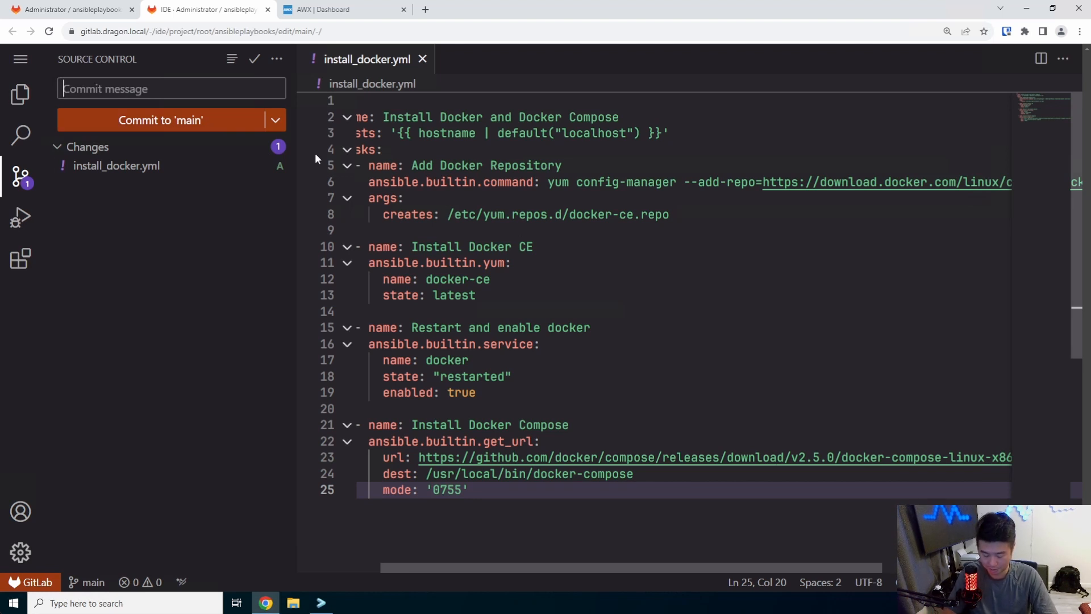
text(in)
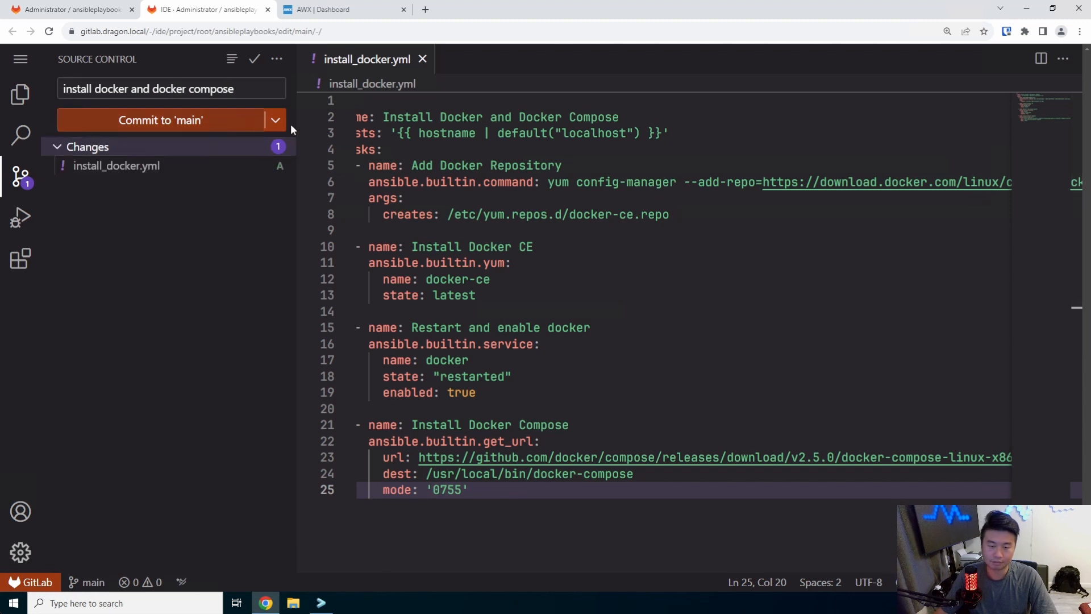
click(160, 120)
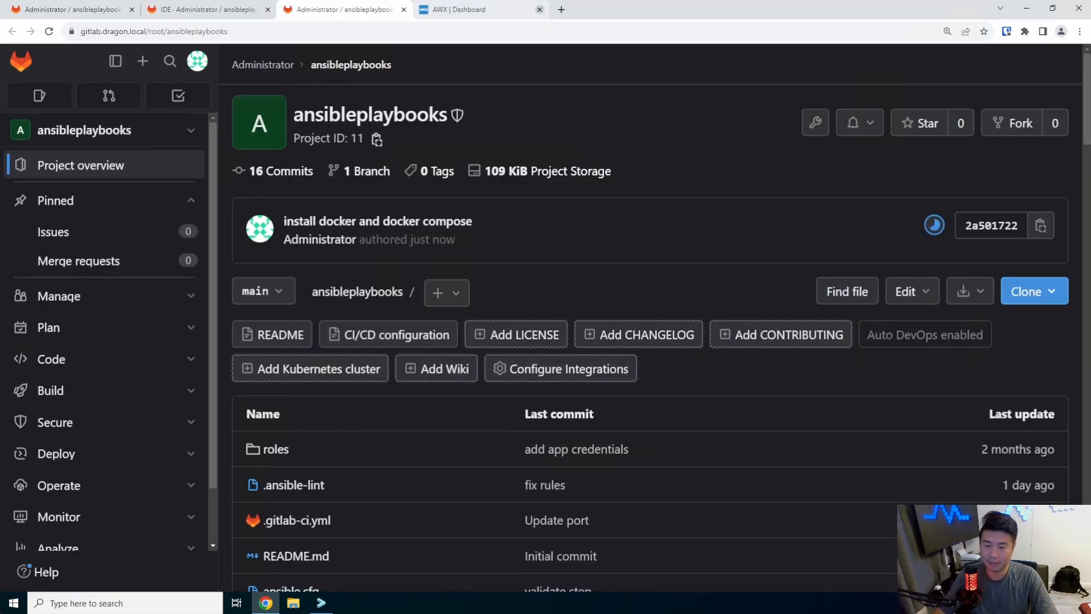
Watch the Gitlab project resync under Projects, then return to the Templates list
click(480, 9)
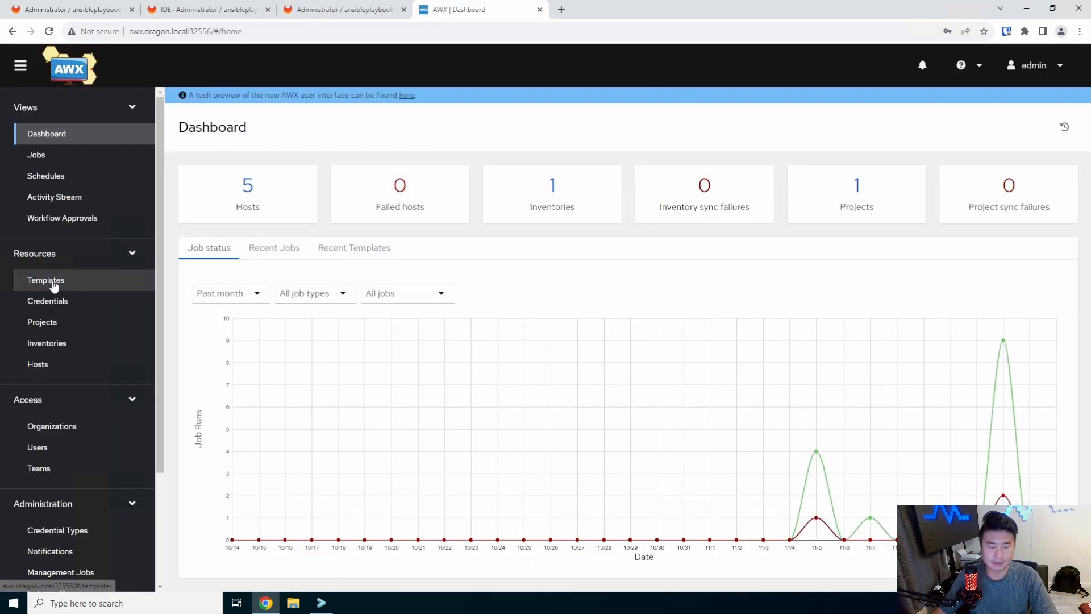
click(46, 279)
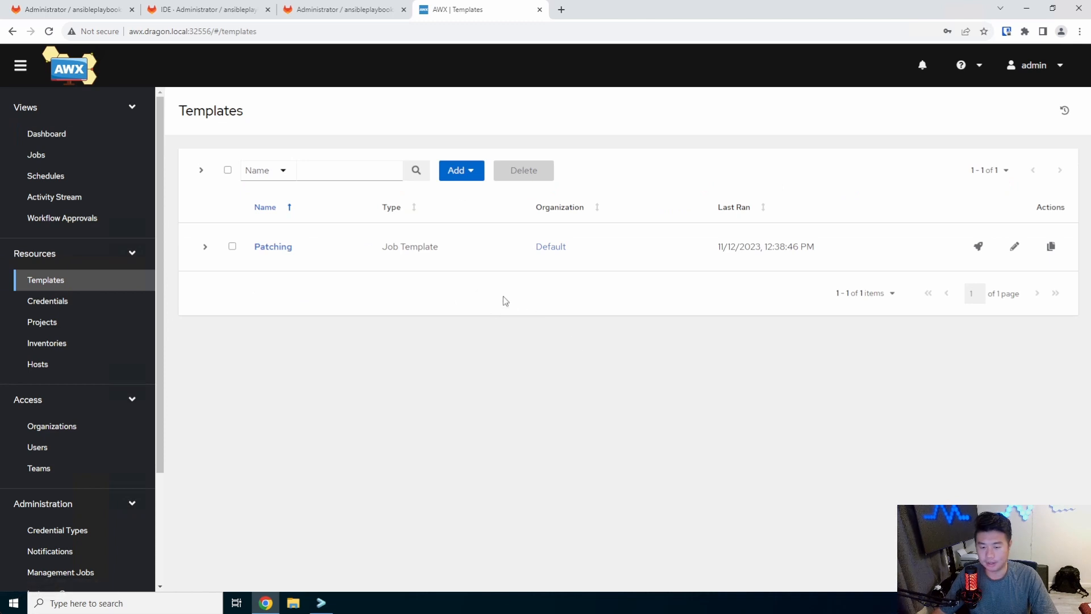
click(42, 322)
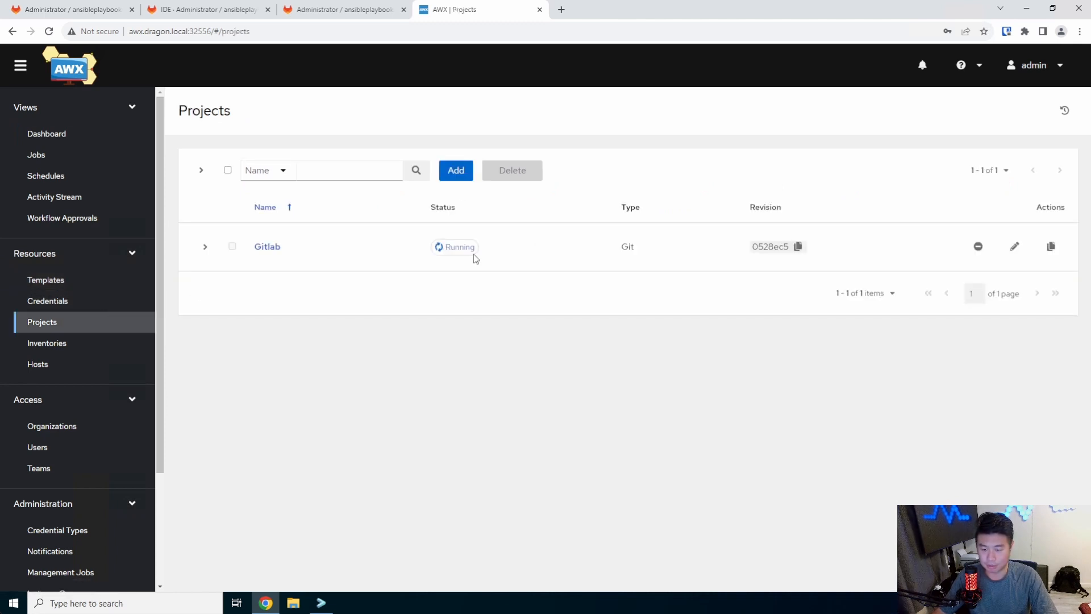
mouse_move(517, 236)
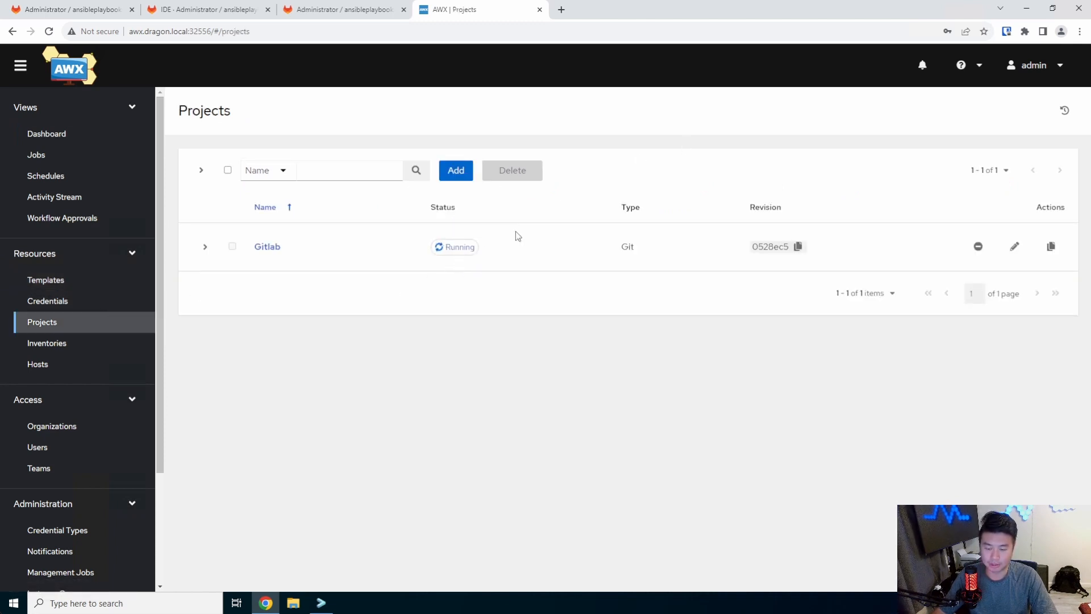
click(45, 279)
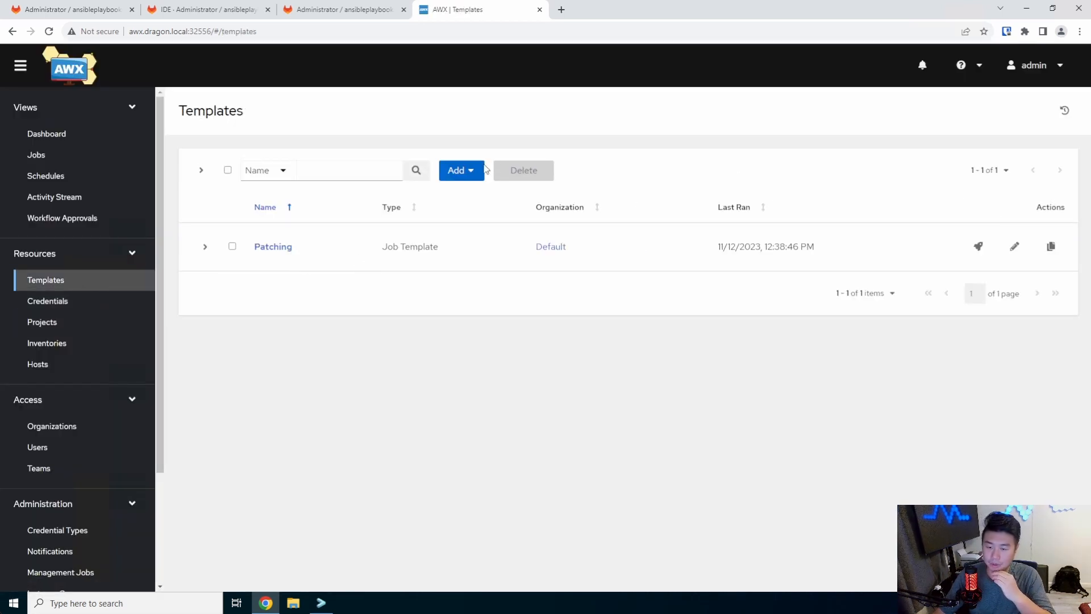
Create the 'Install Docker/Docker Compose' job template using install_docker.yml and the SSH Root credential
click(456, 170)
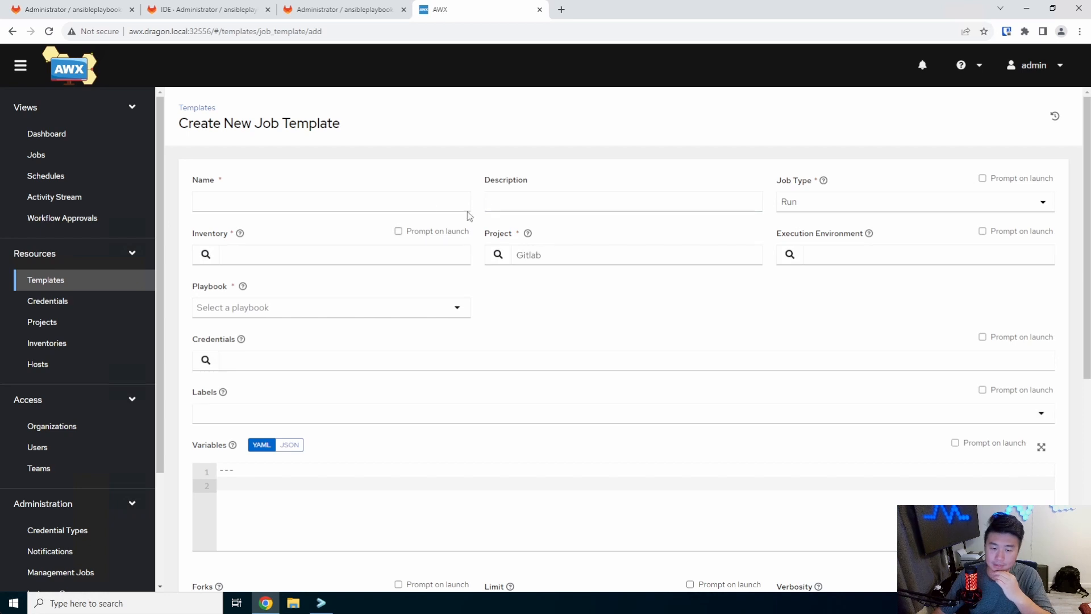
text(Install Docker/Docker)
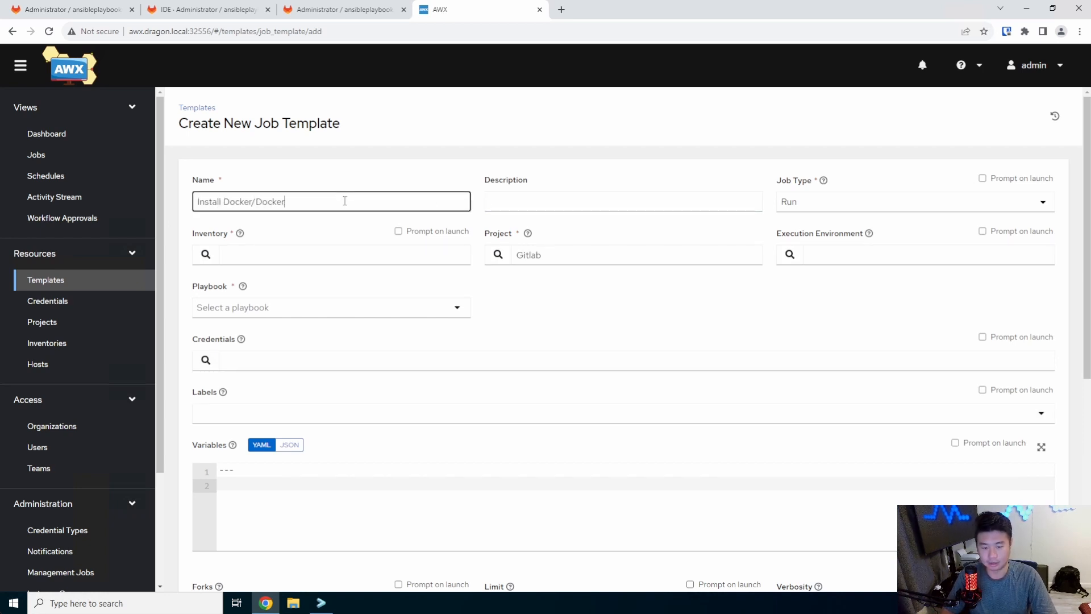
text(Compose)
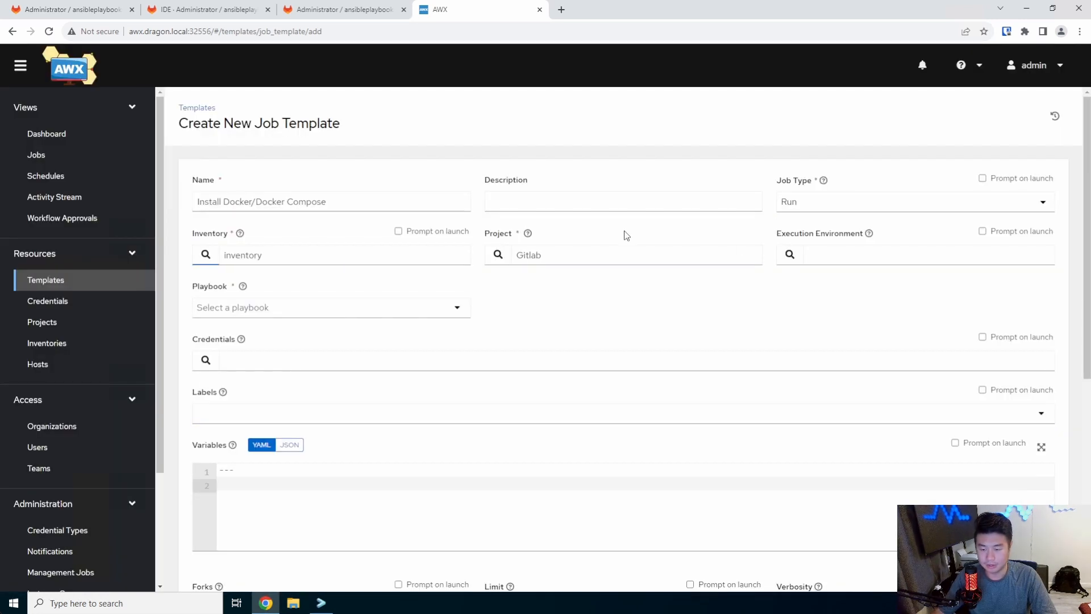
click(331, 307)
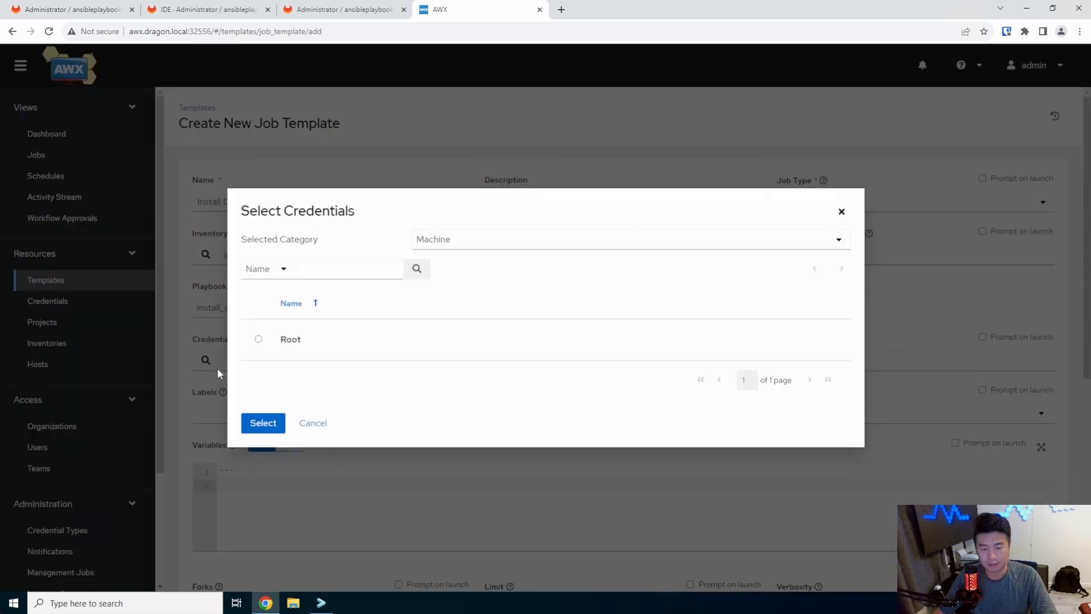
click(262, 422)
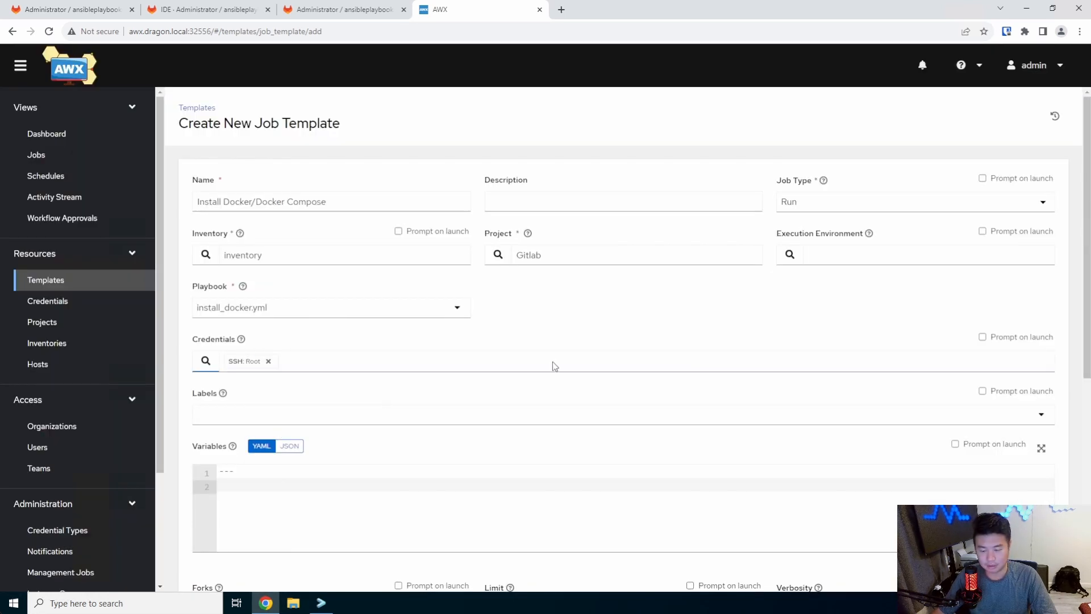
scroll(down, 3)
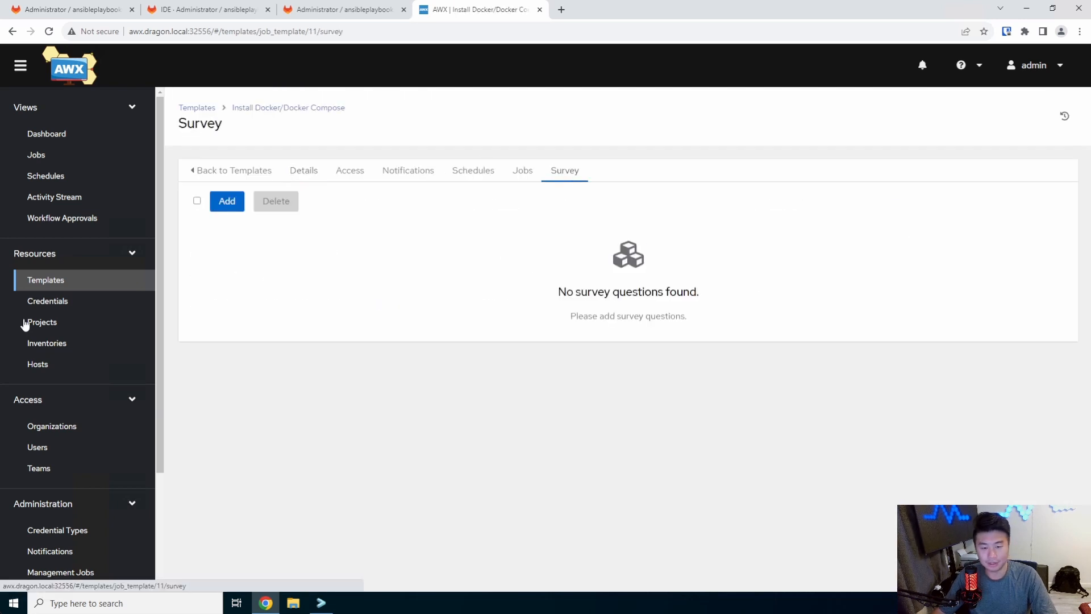
Add a required 'Hostname' survey question stored in variable hostname, and enable the survey
click(226, 201)
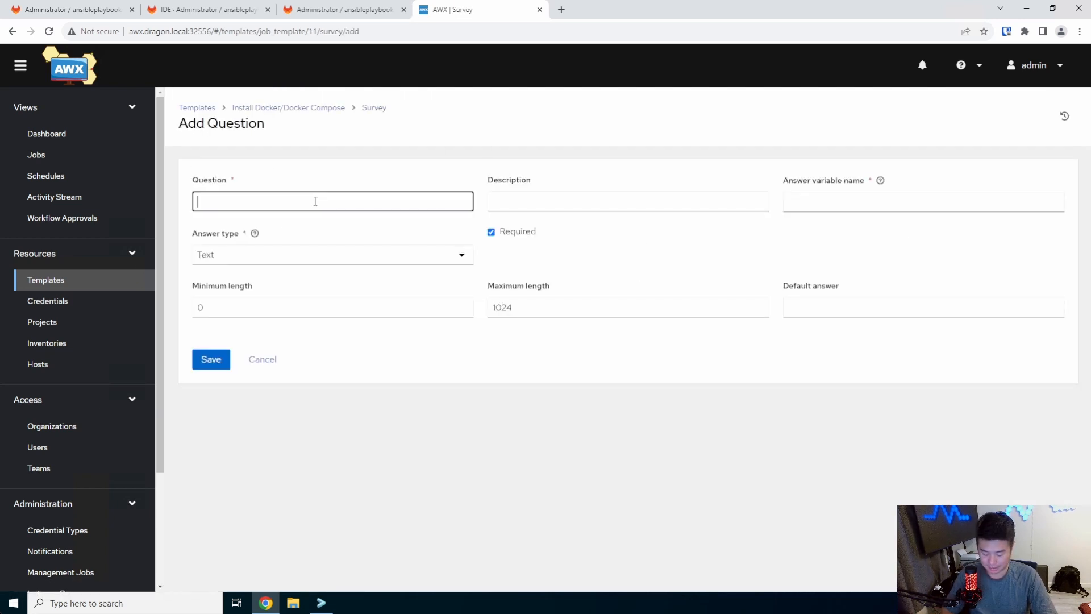
text(Hostname)
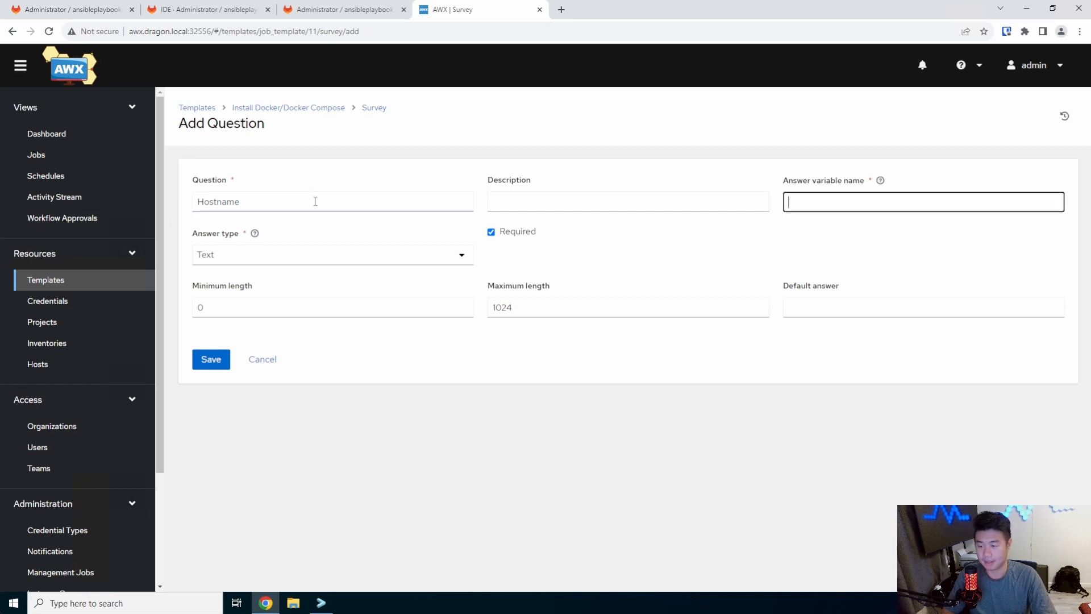
text(hostname)
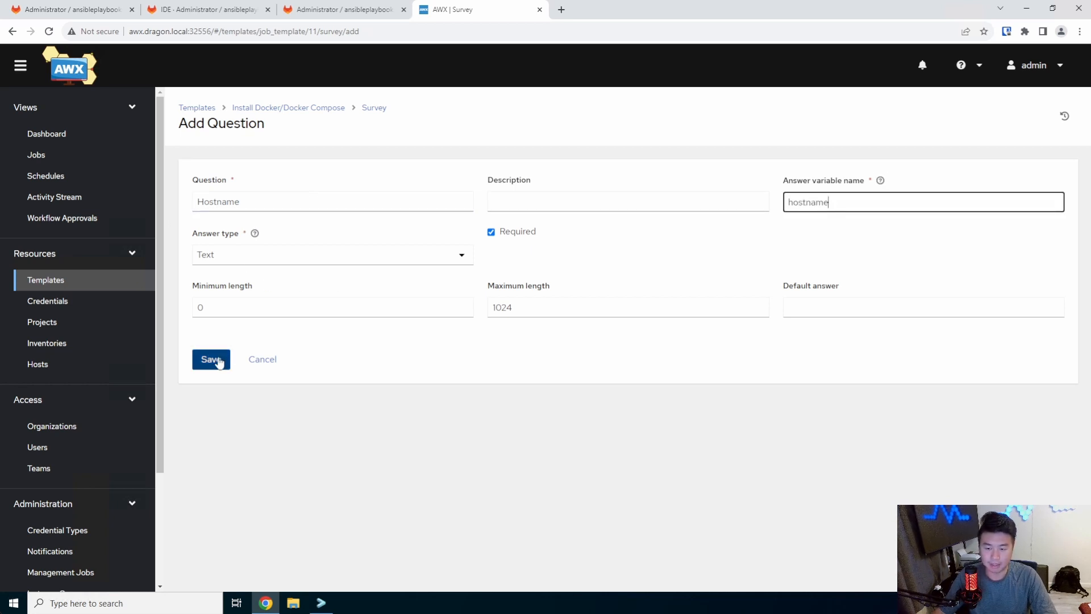
click(211, 359)
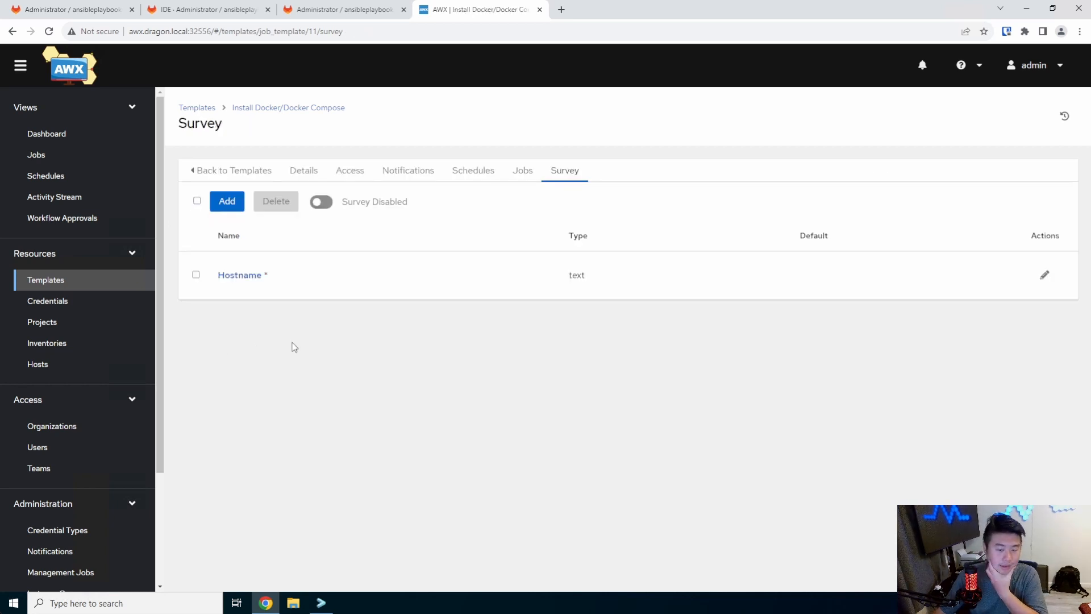
click(321, 201)
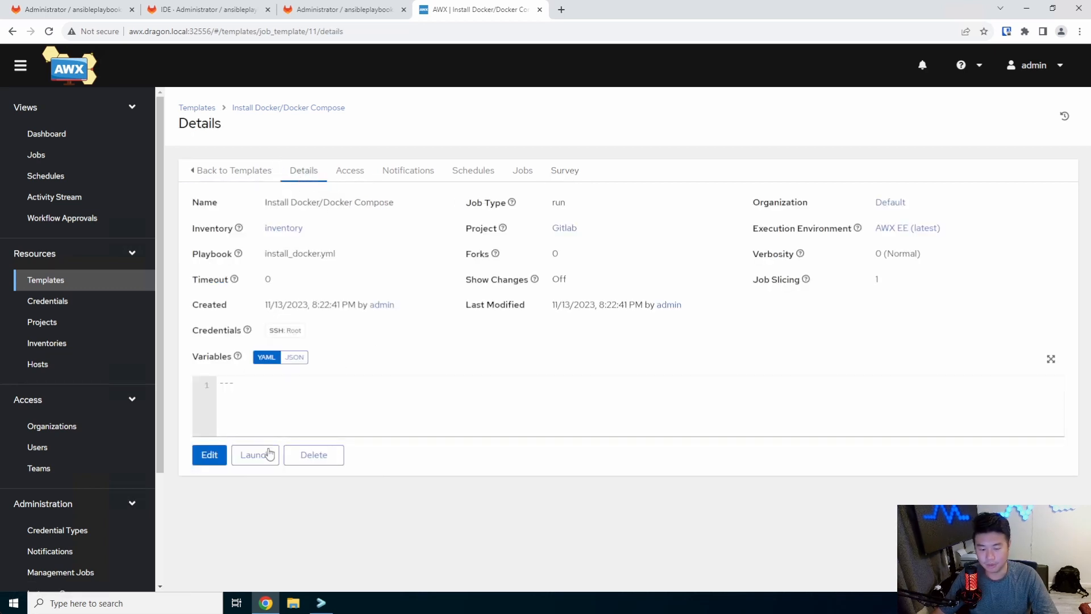
Launch the Install Docker/Docker Compose template and focus its Hostname survey answer
click(255, 455)
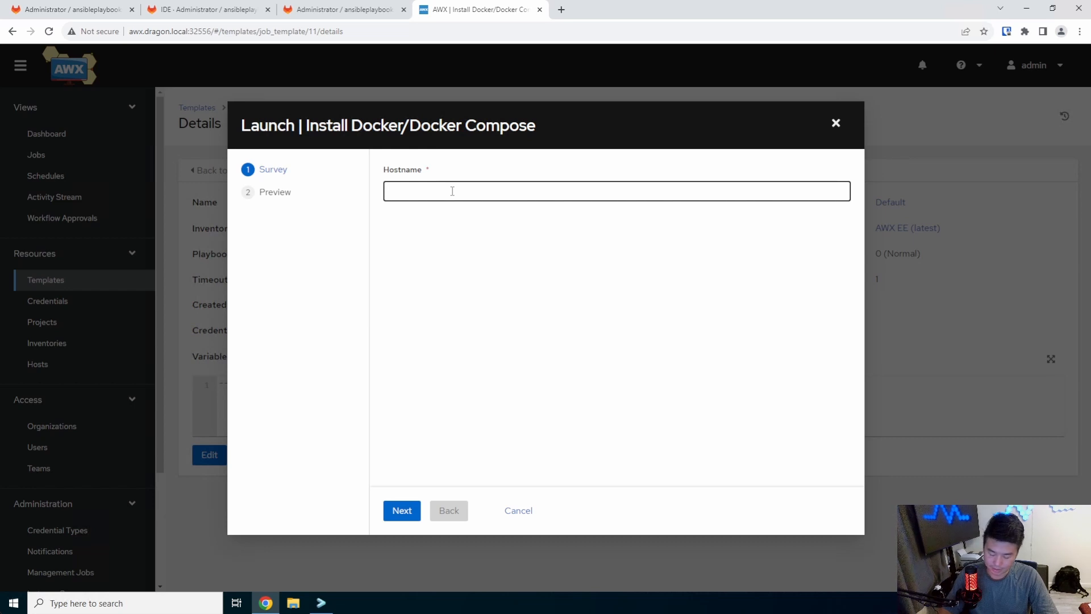
click(402, 510)
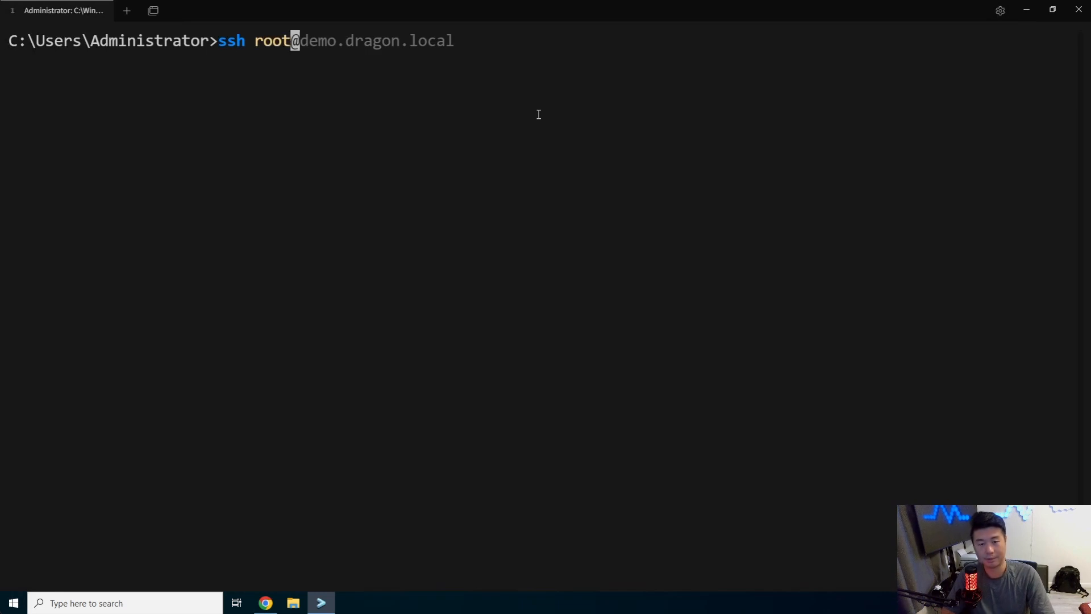
SSH into demo.dragon.local as root, see docker missing, and enter docker-compose --version
key(enter)
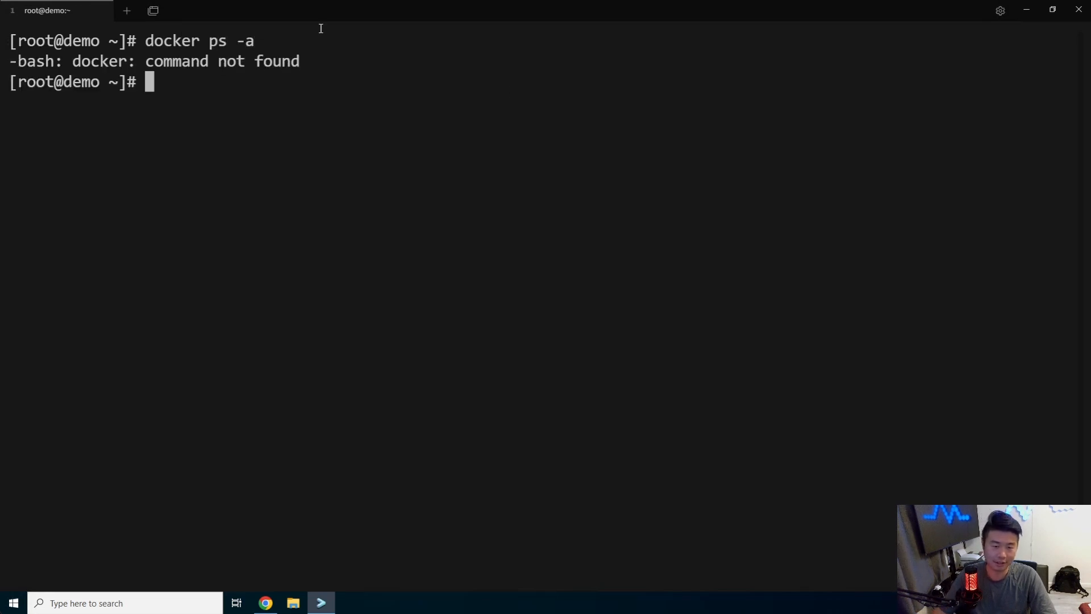
text(docke)
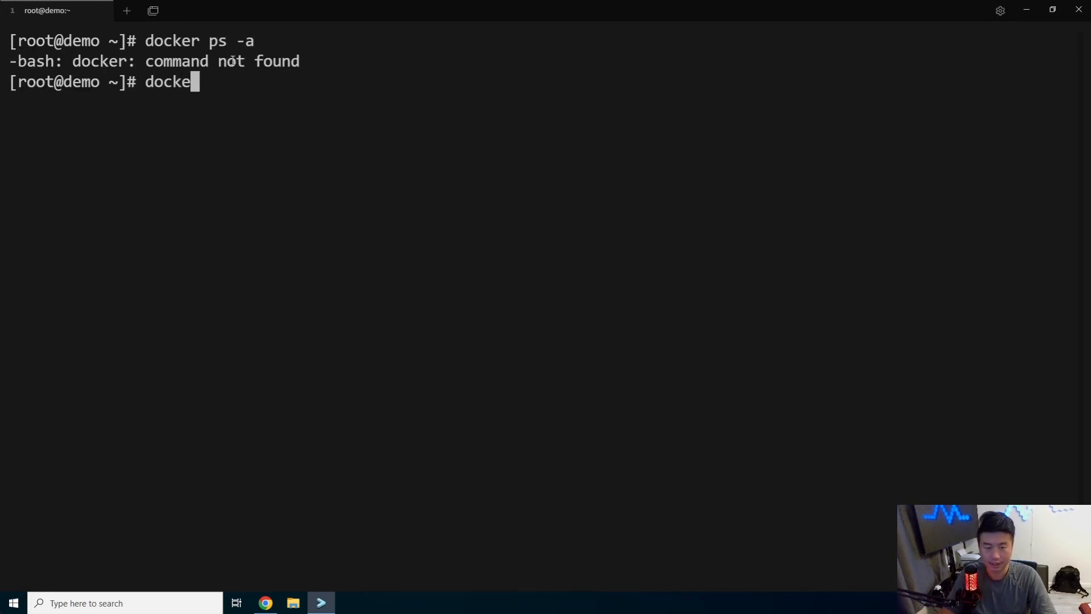
text(r-compose)
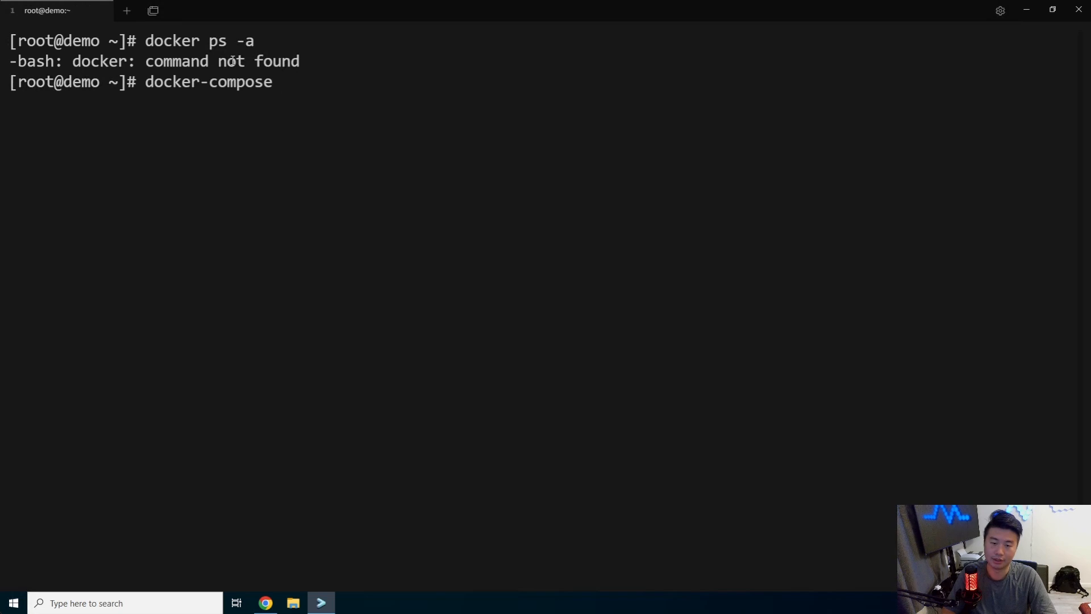
text(--version)
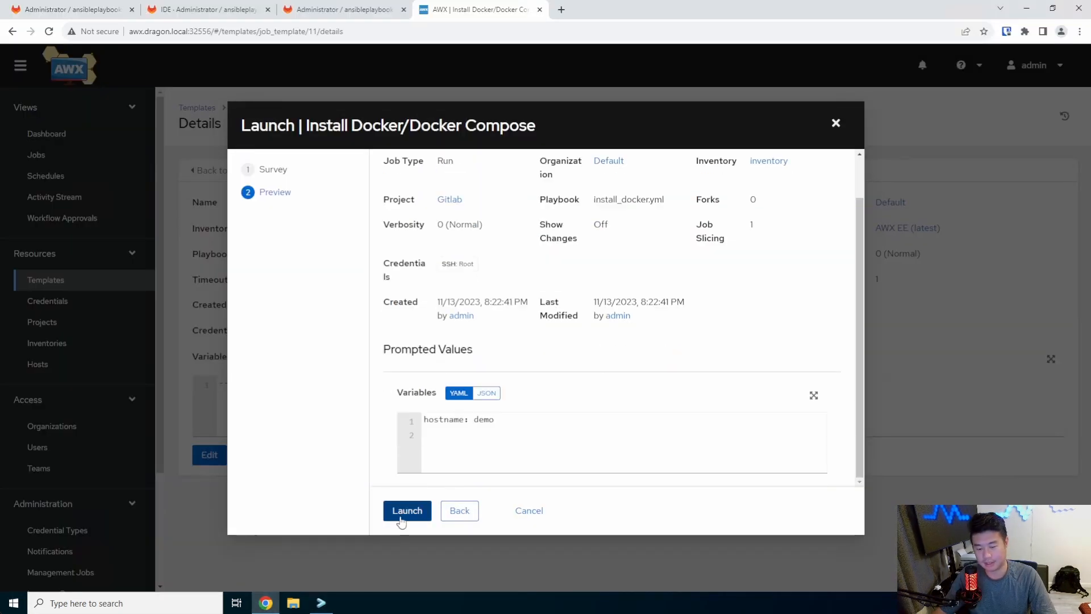
Launch job 23 with hostname demo and follow its task output until Successful
click(407, 510)
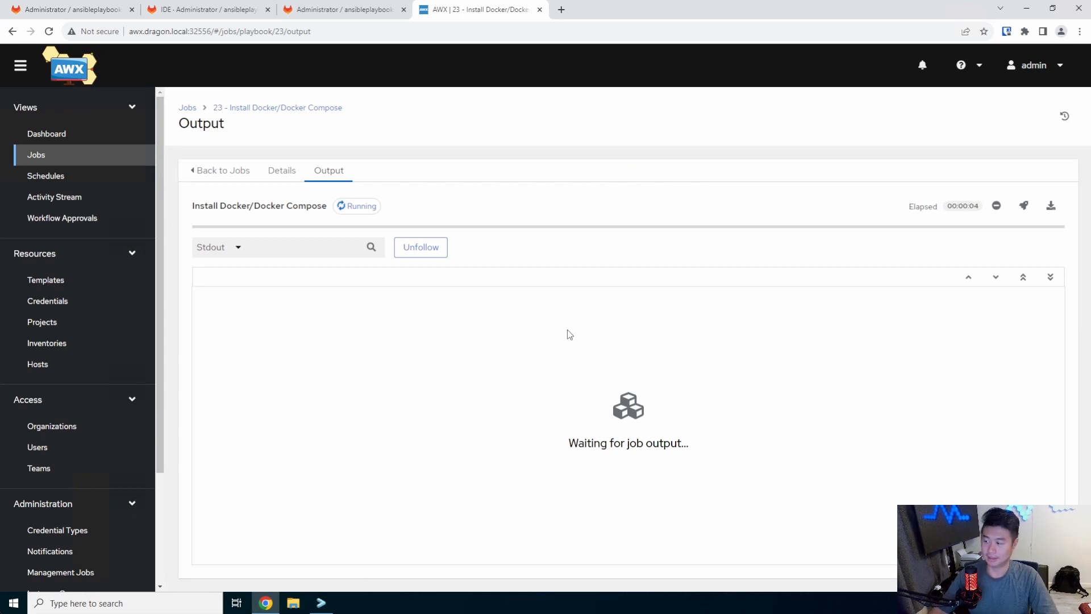
mouse_move(885, 245)
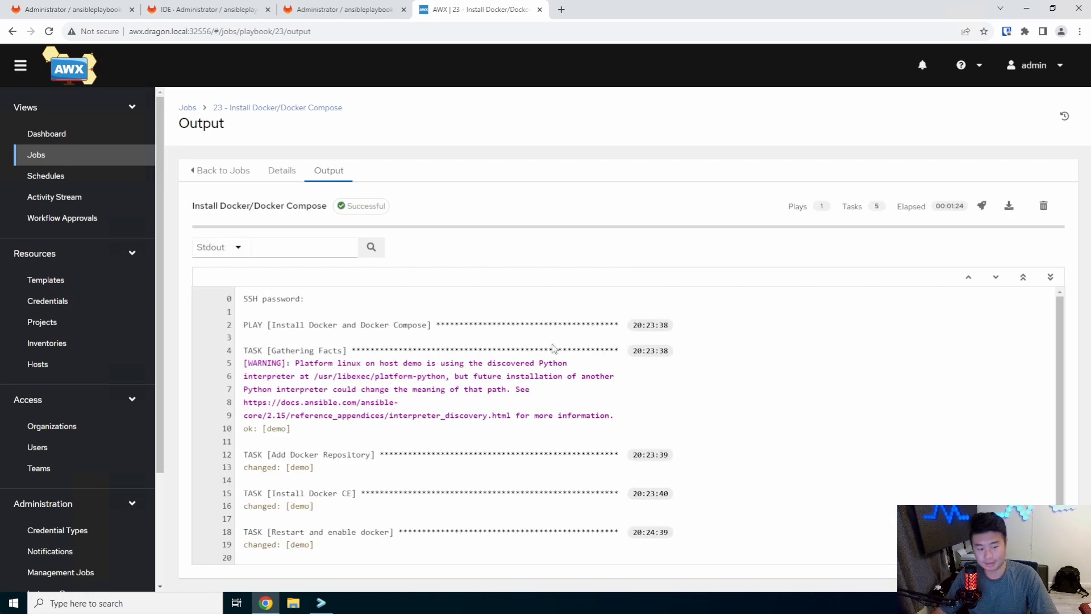
scroll(down, 3)
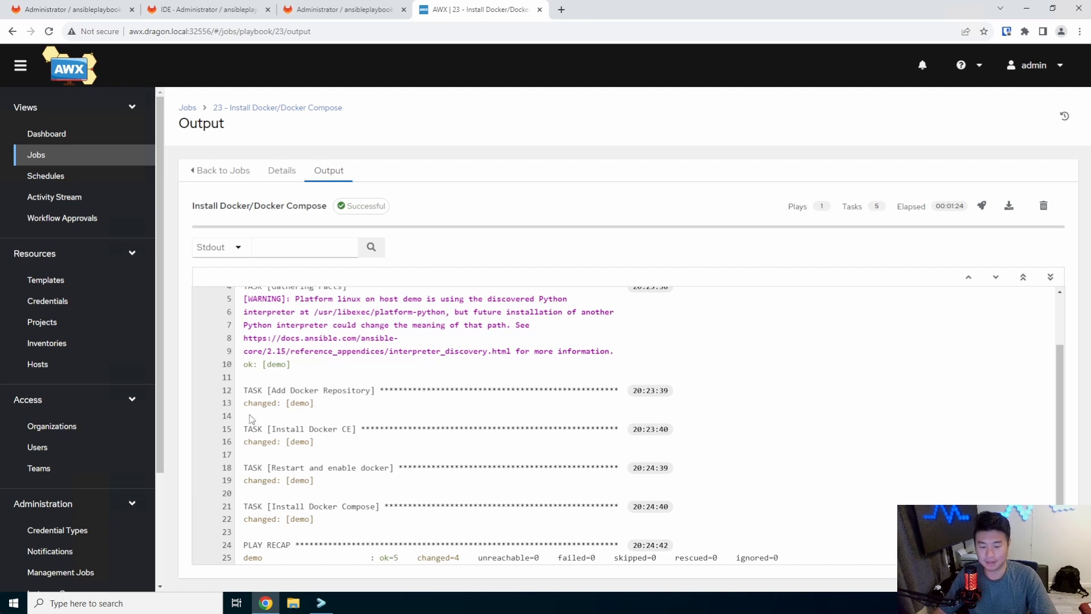
mouse_move(342, 498)
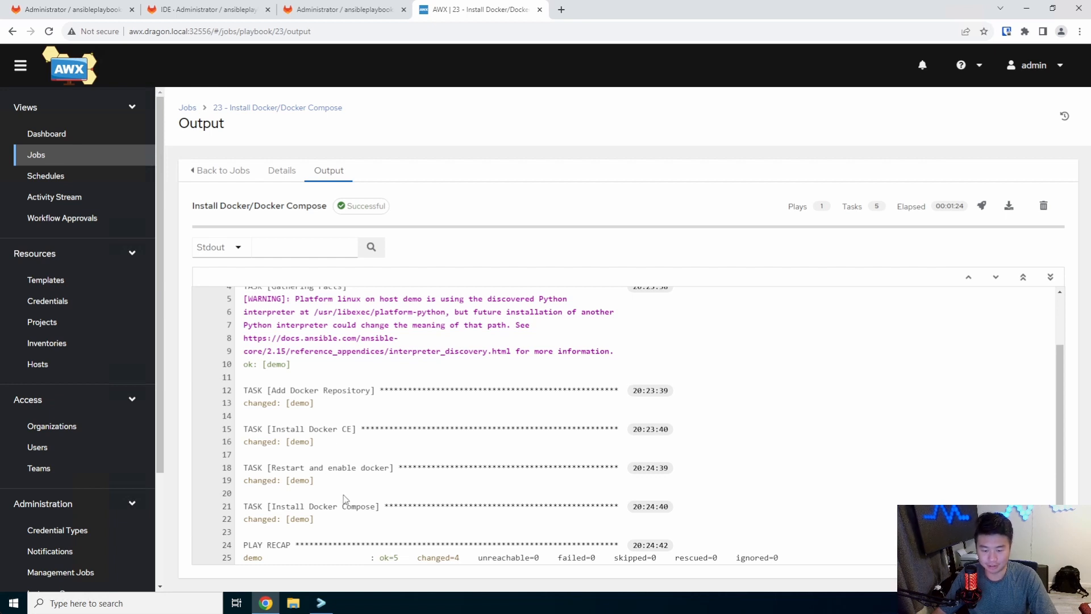
mouse_move(341, 546)
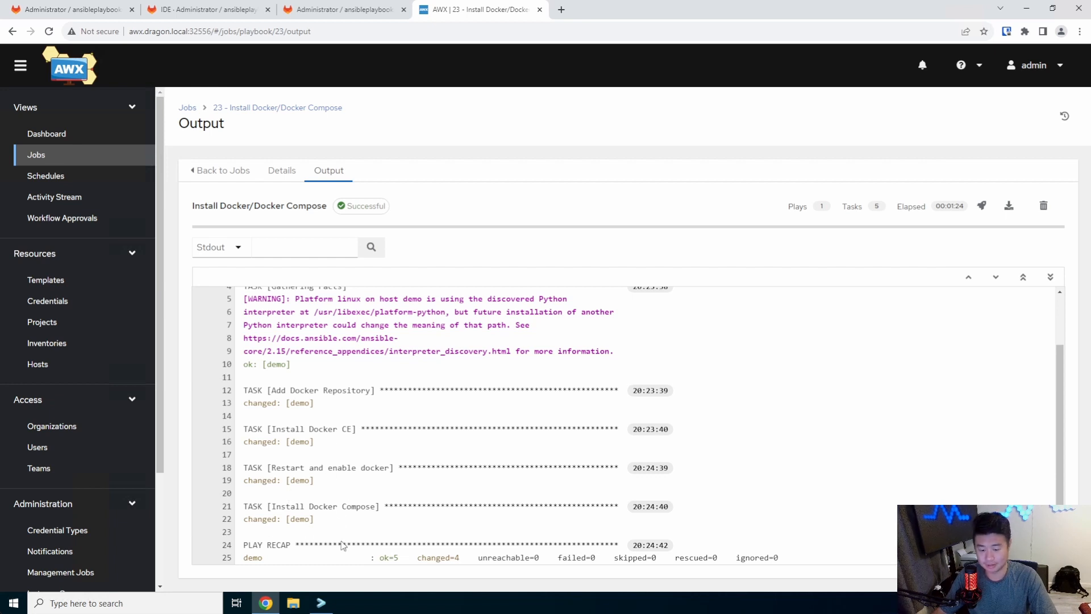
click(320, 602)
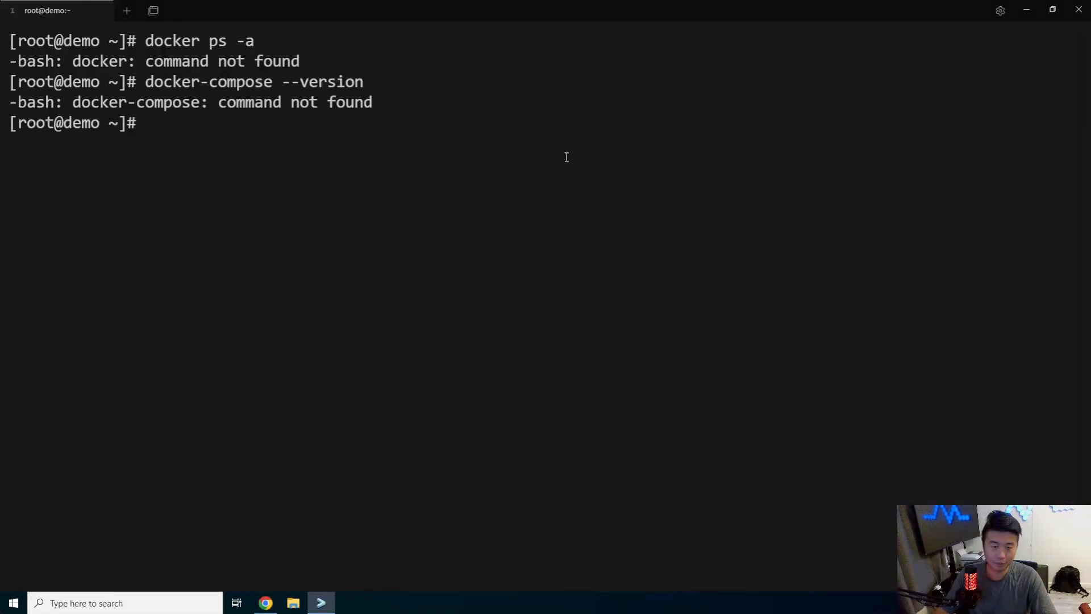
Run docker ps -a and docker-compose --version, showing an empty container list and v2.5.0
text(docker ps -a)
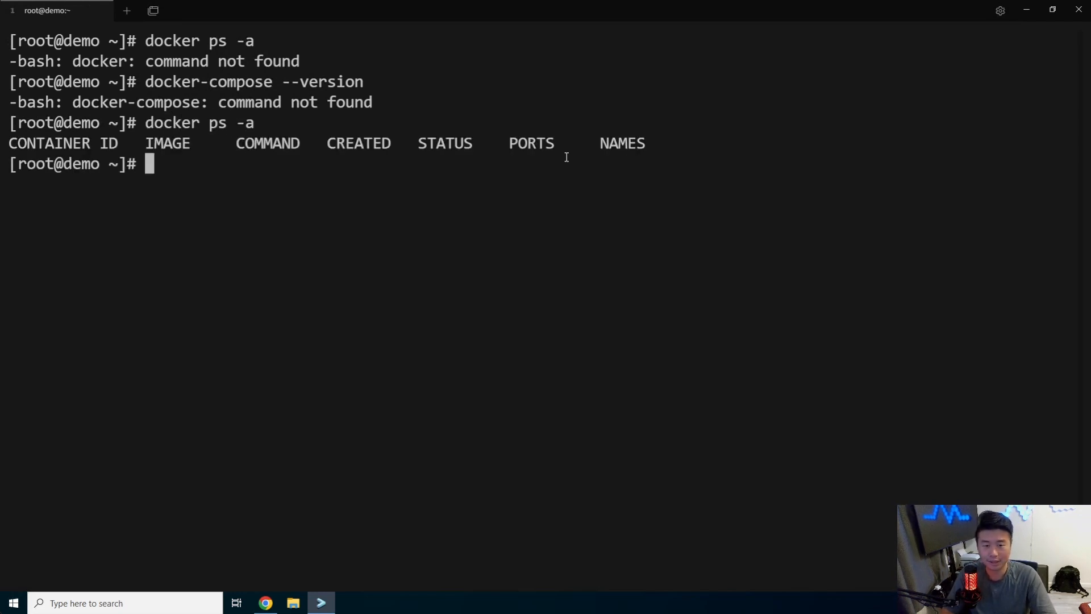
text(docker-compose)
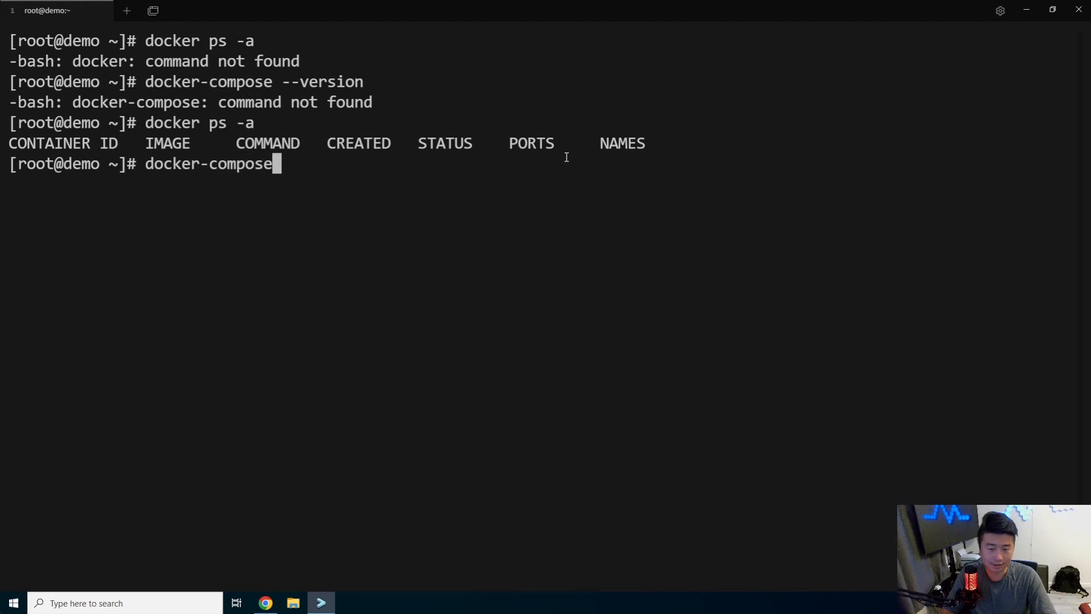
text(--version)
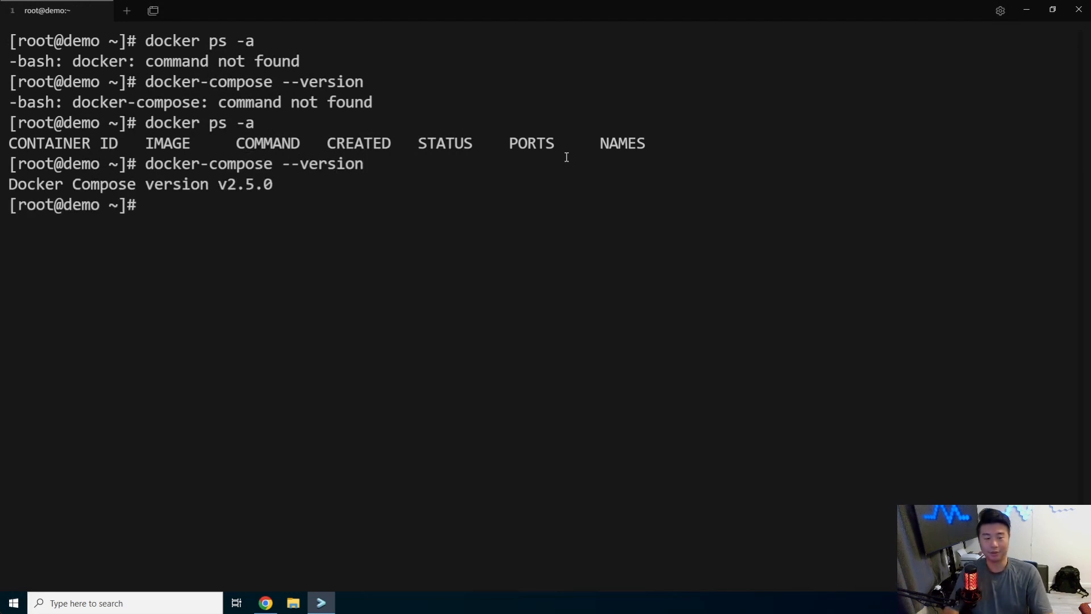